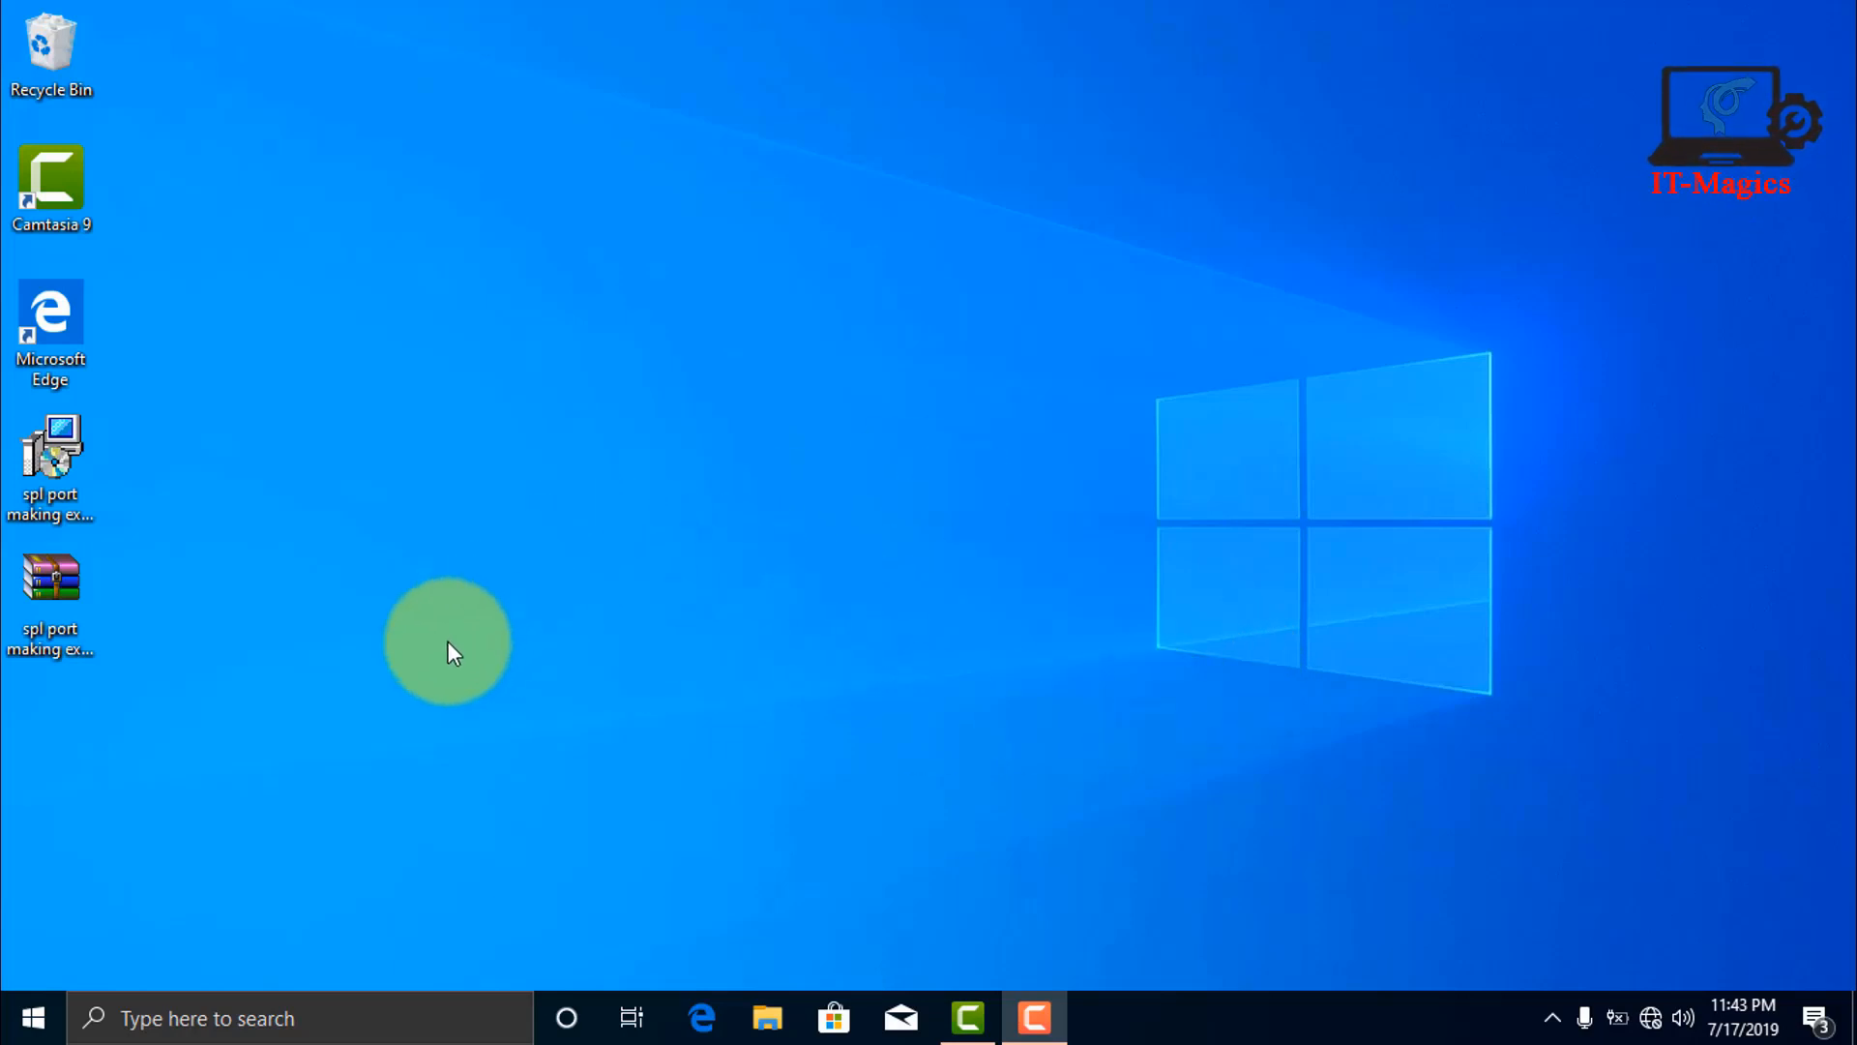
Reach the Windows Security overview via Start, Settings and Update & Security.
click(33, 1018)
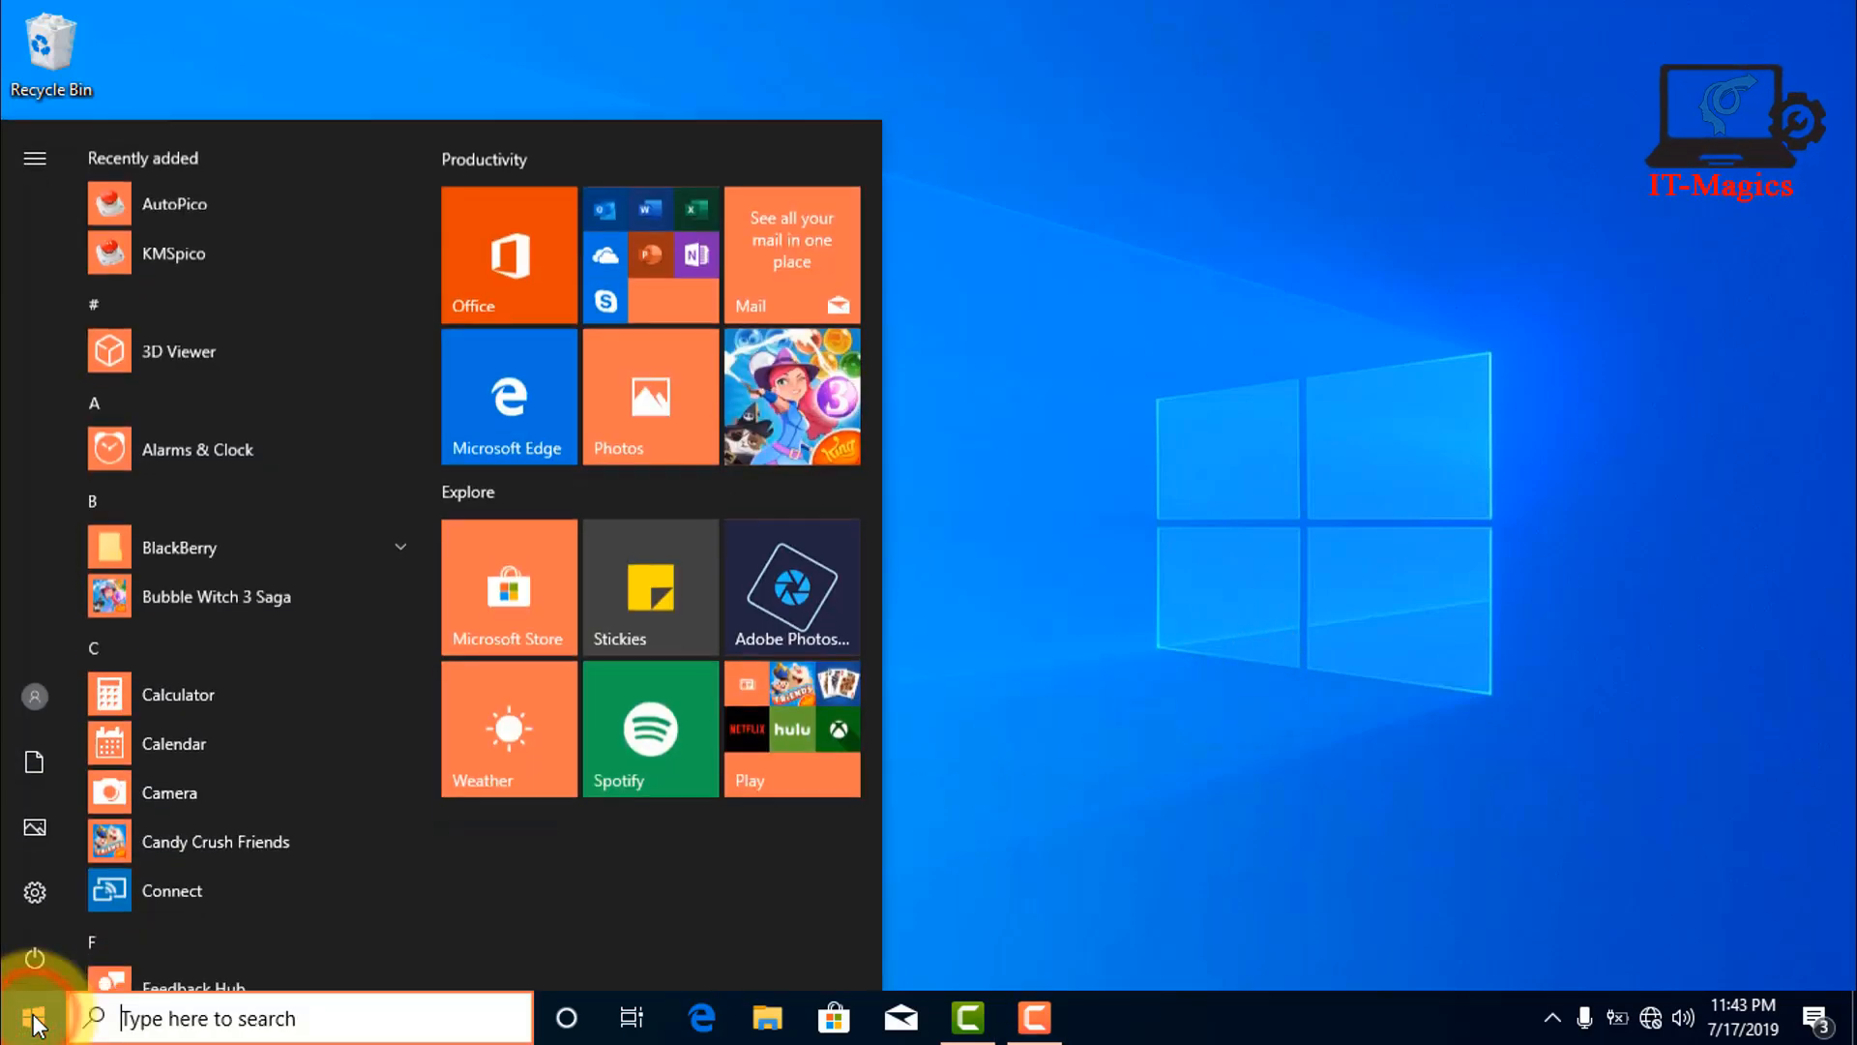
mouse_move(35, 894)
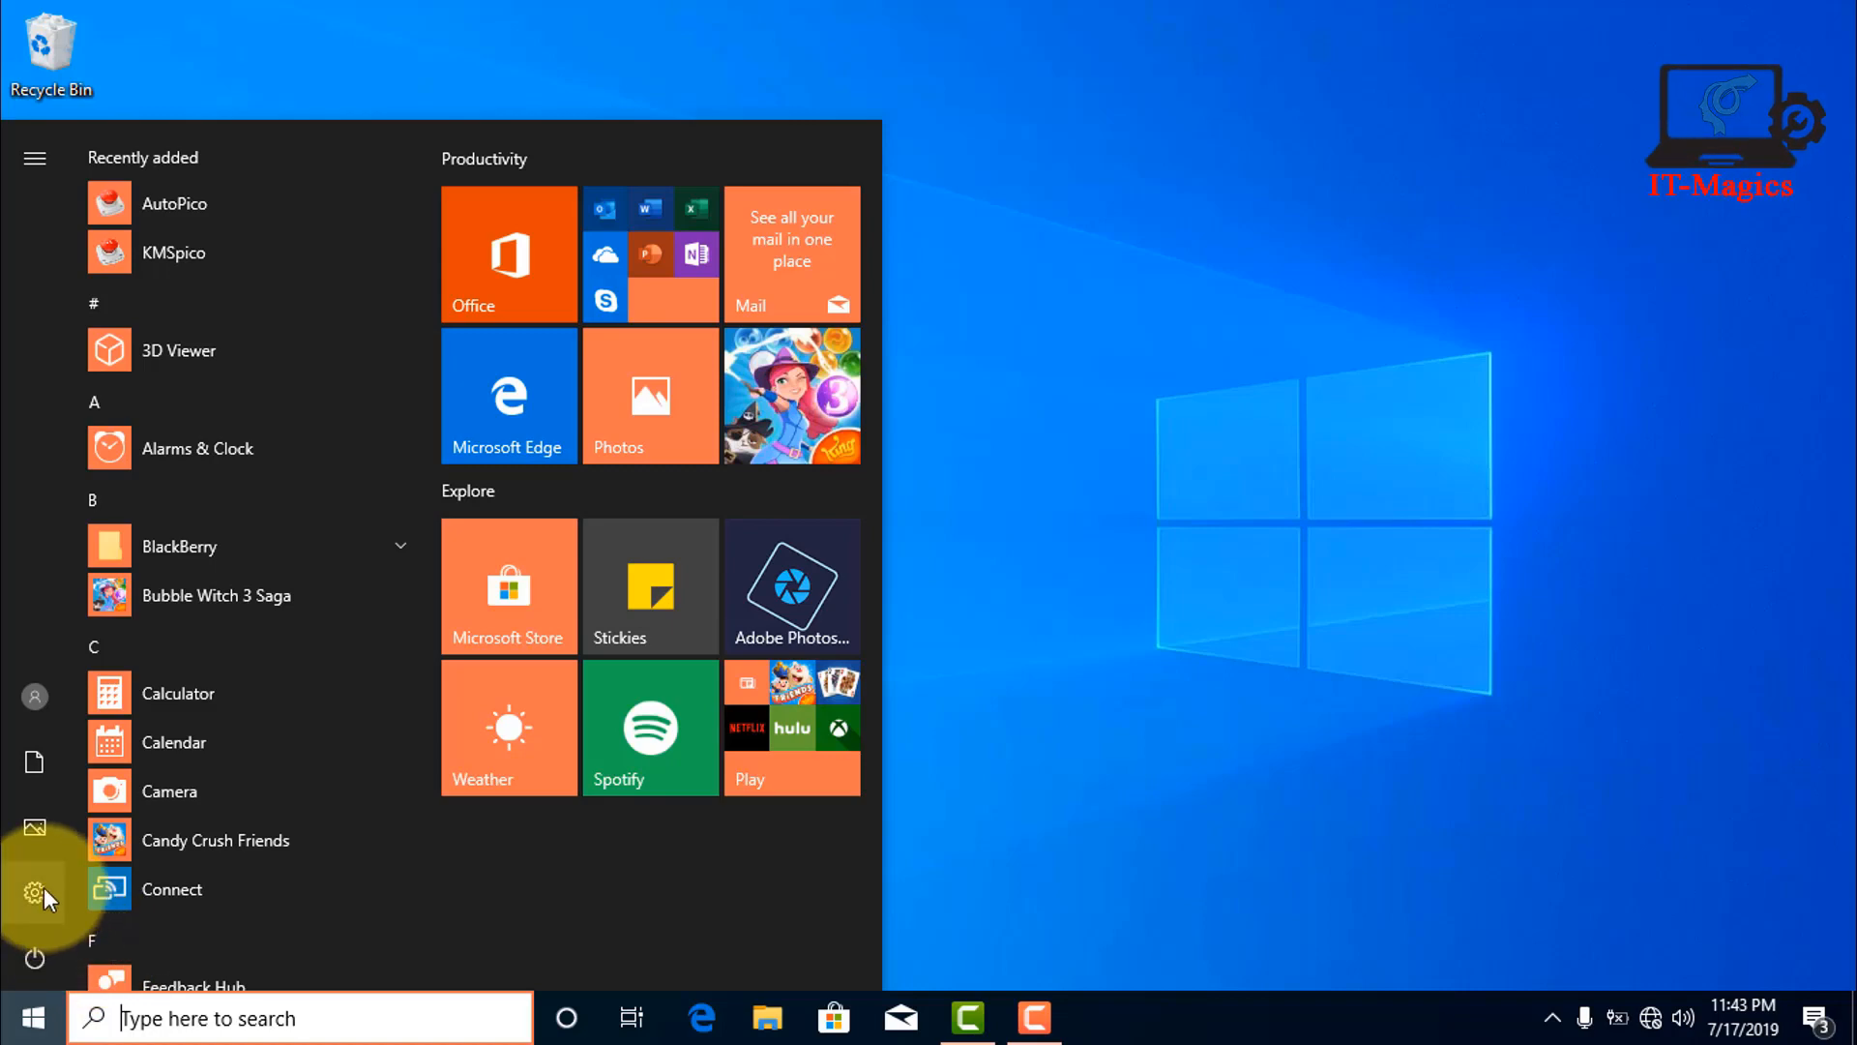
click(35, 894)
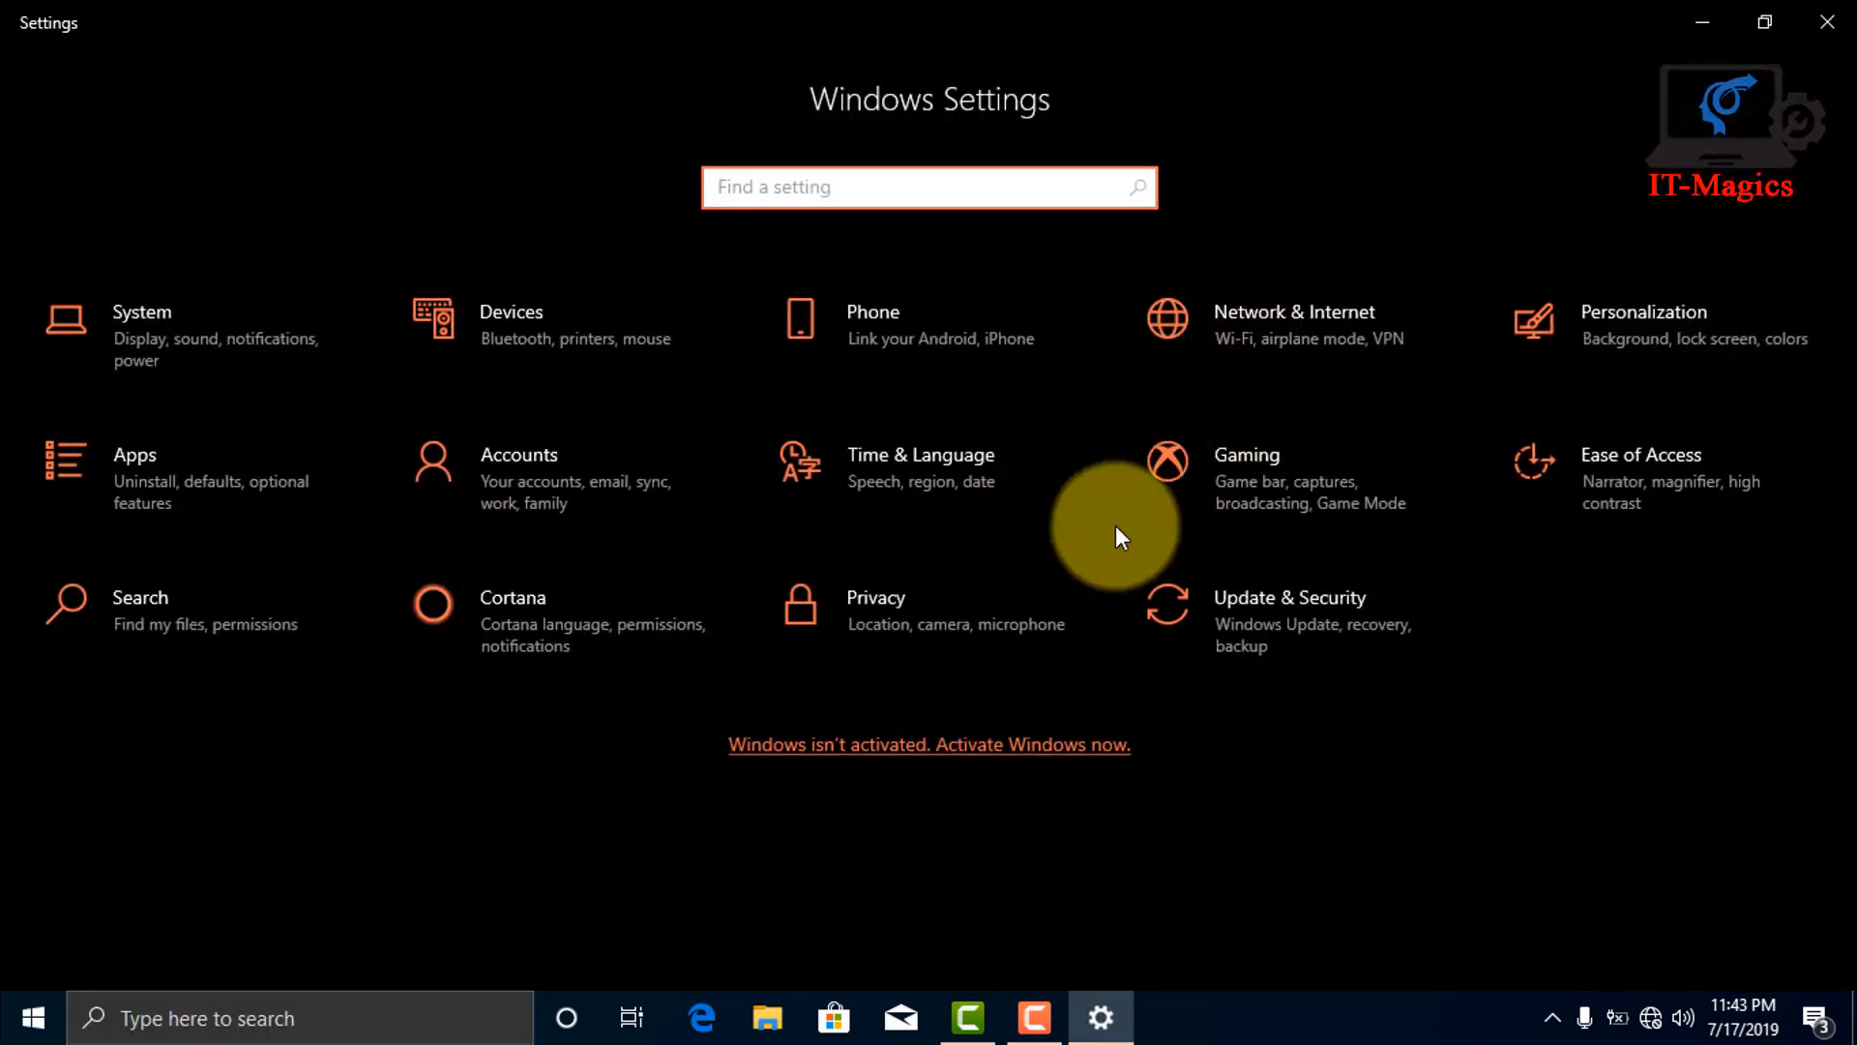
mouse_move(1334, 642)
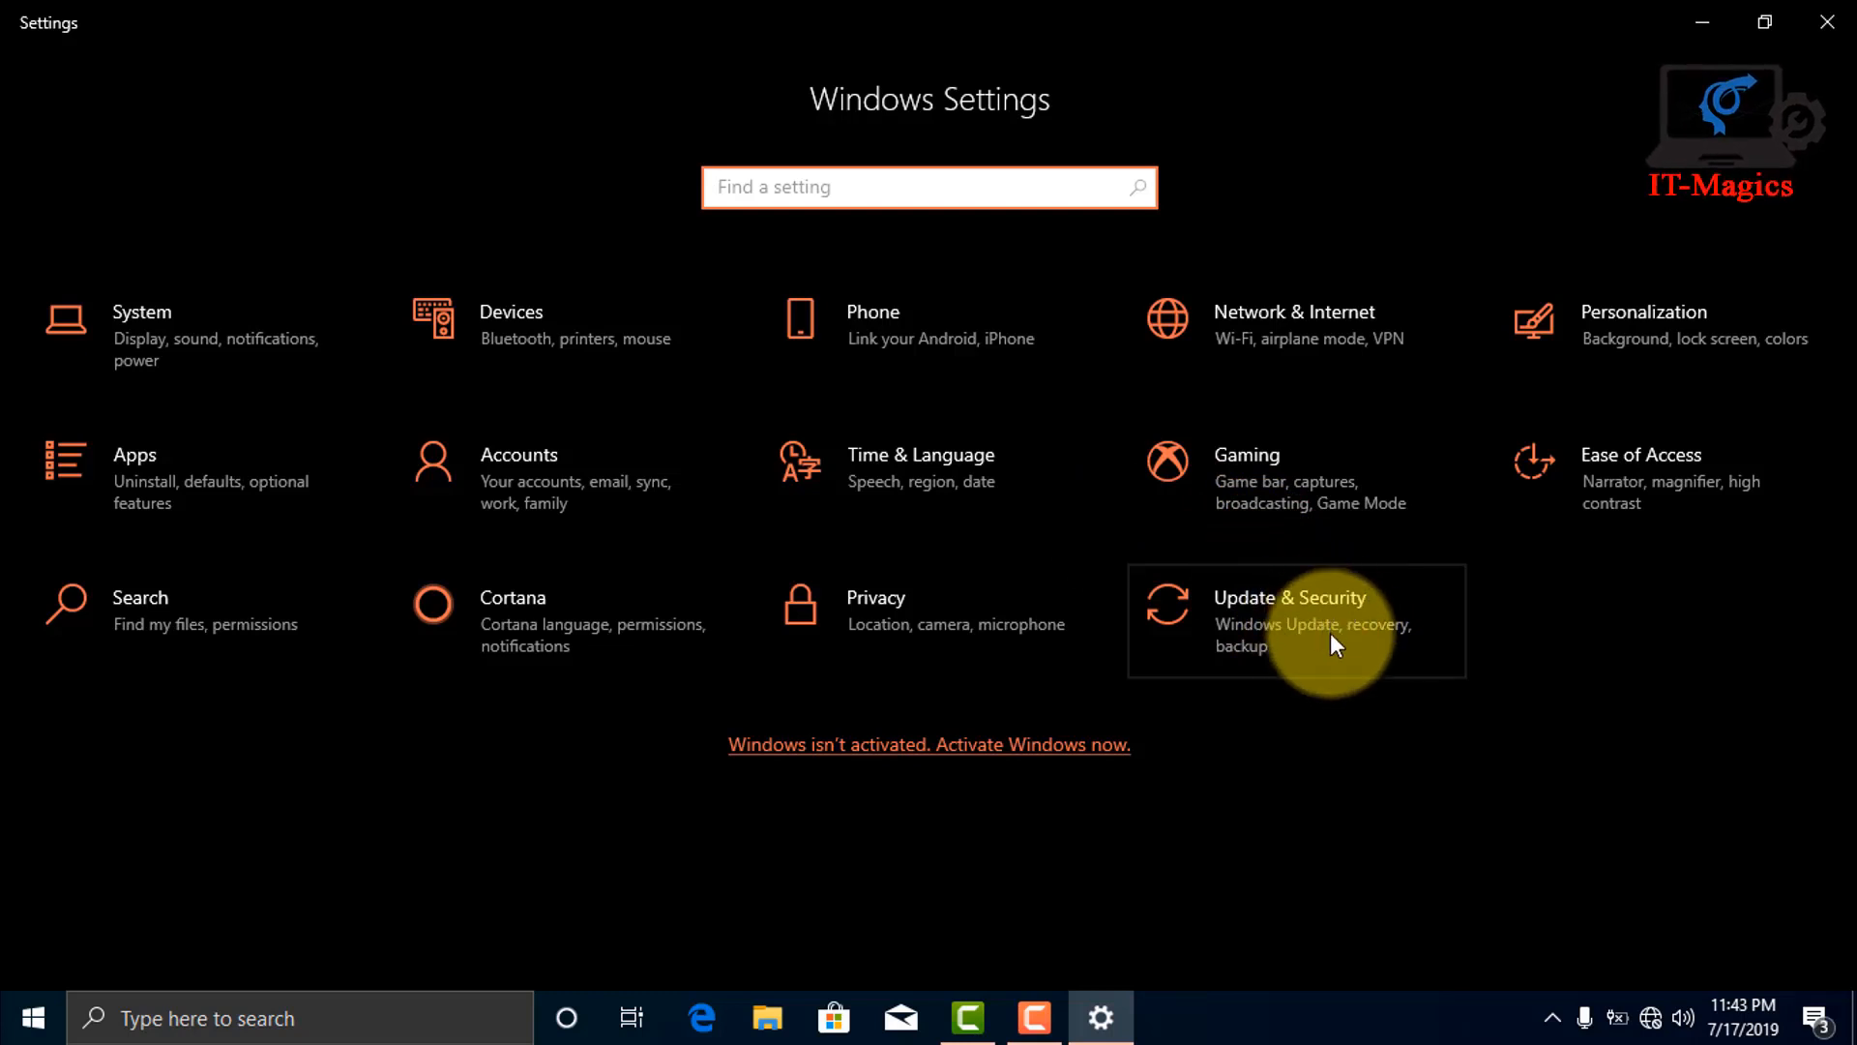
click(1289, 598)
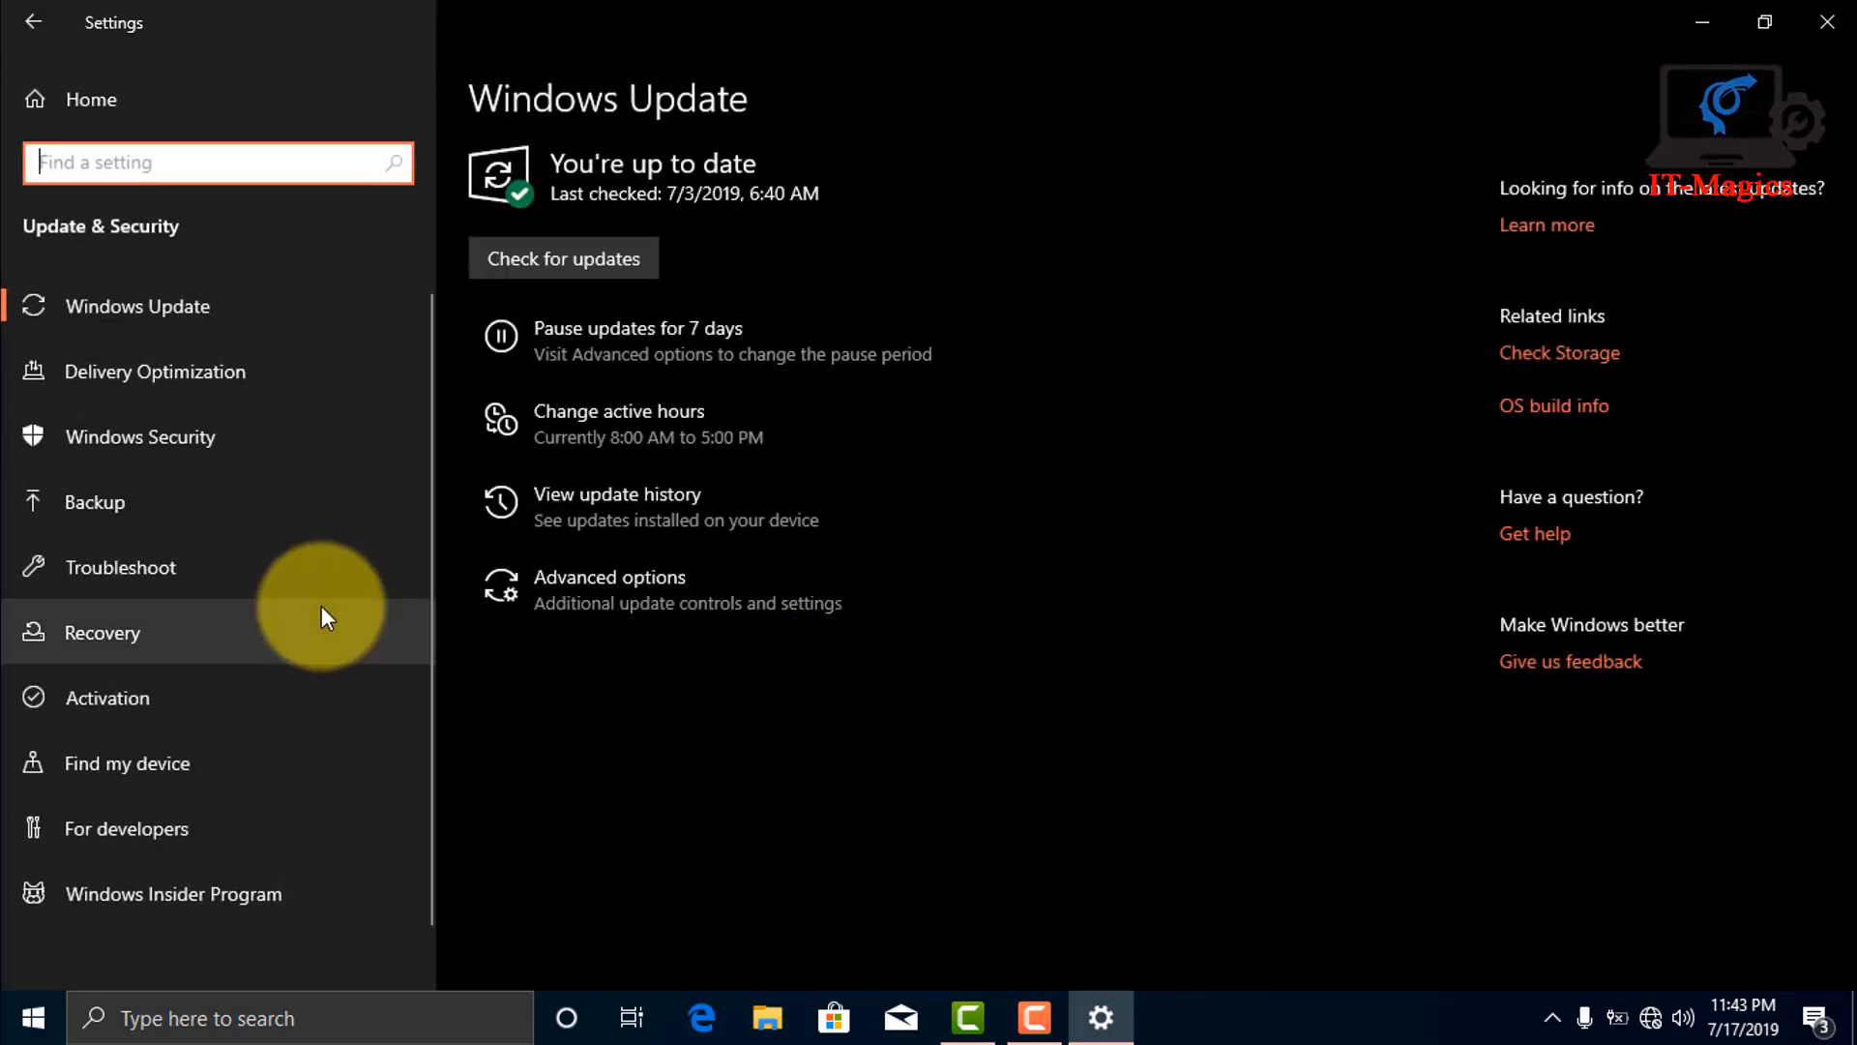
mouse_move(279, 244)
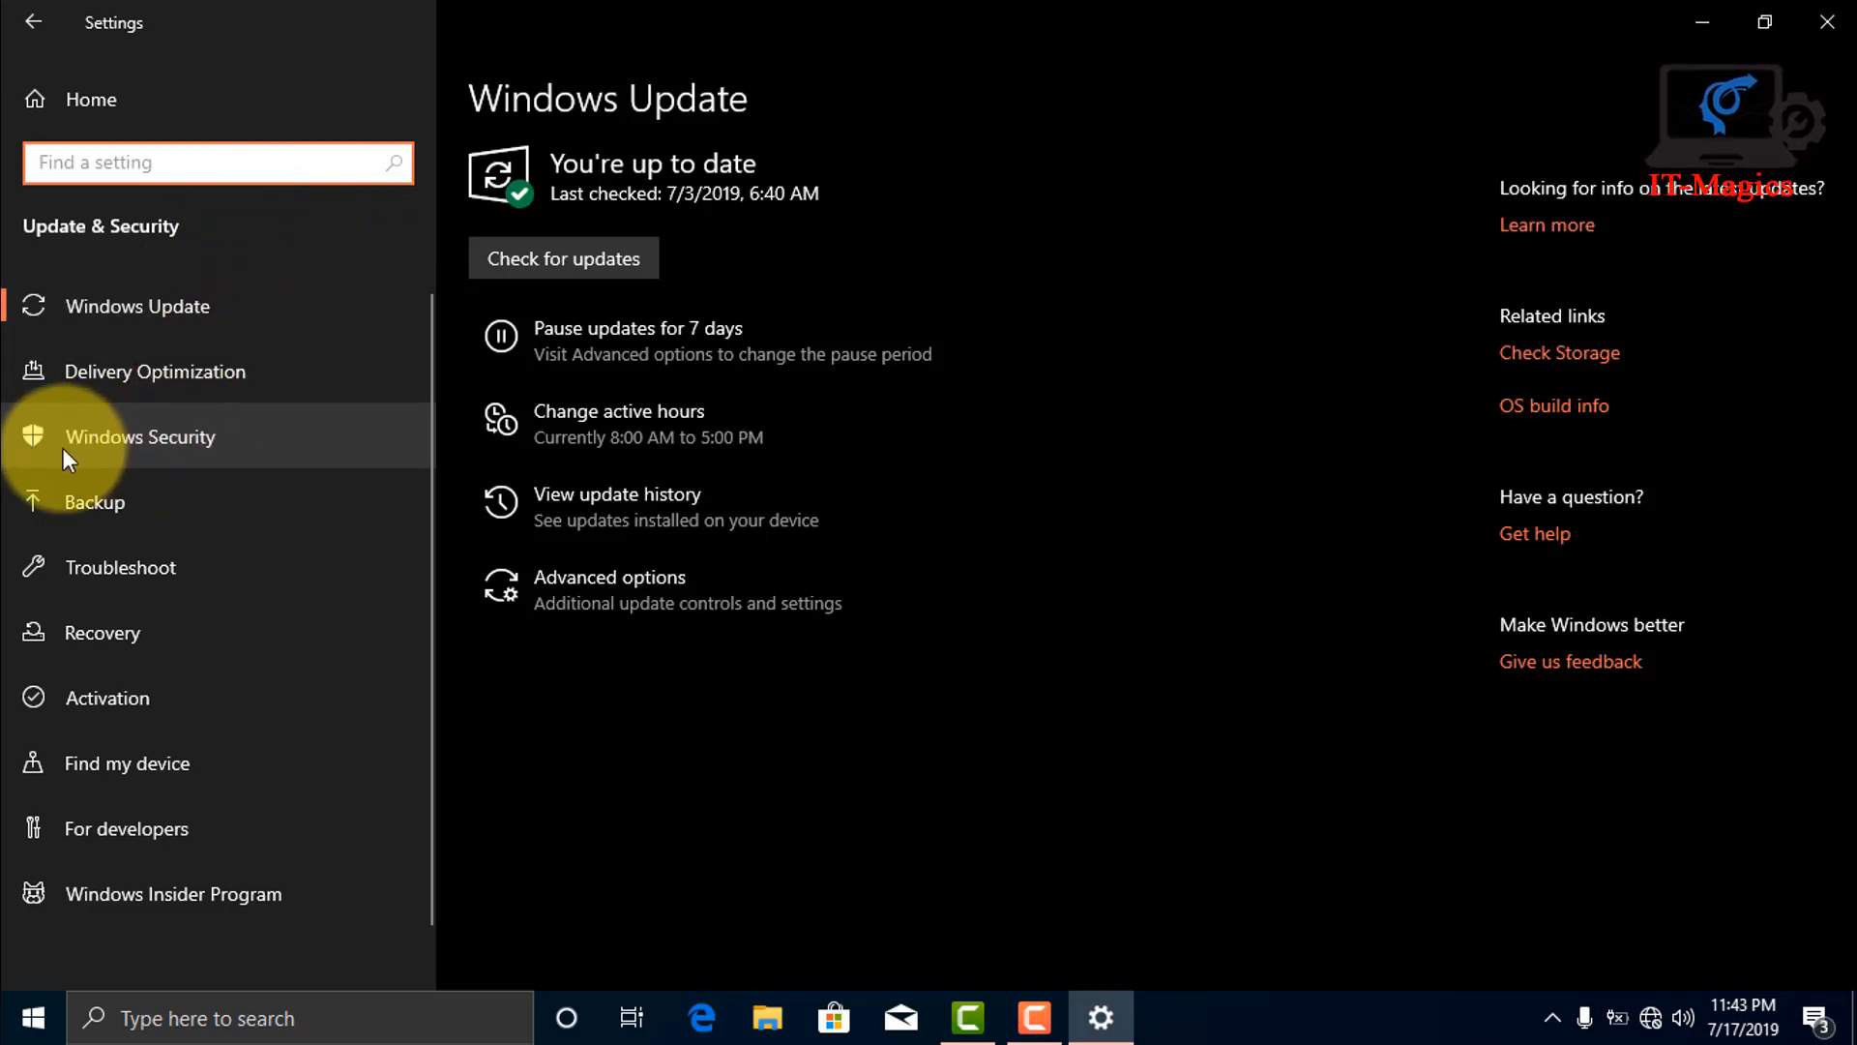
click(140, 435)
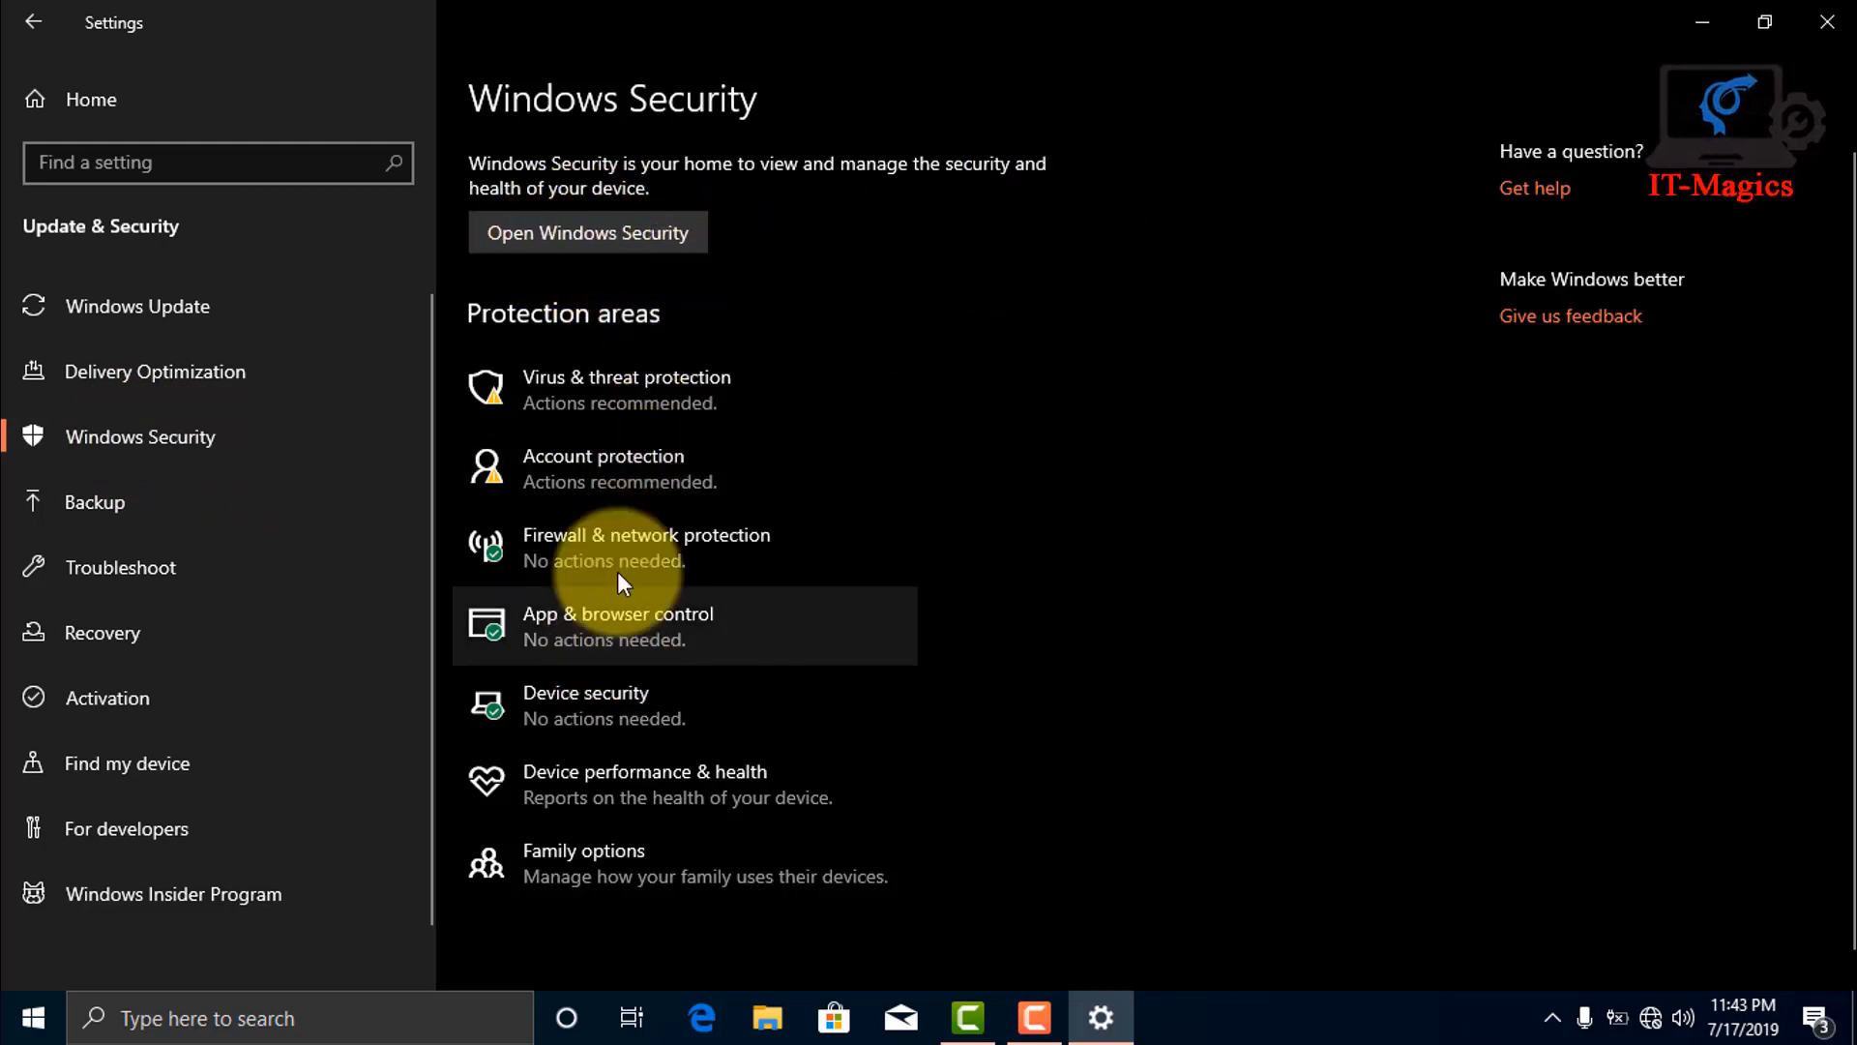
mouse_move(588, 232)
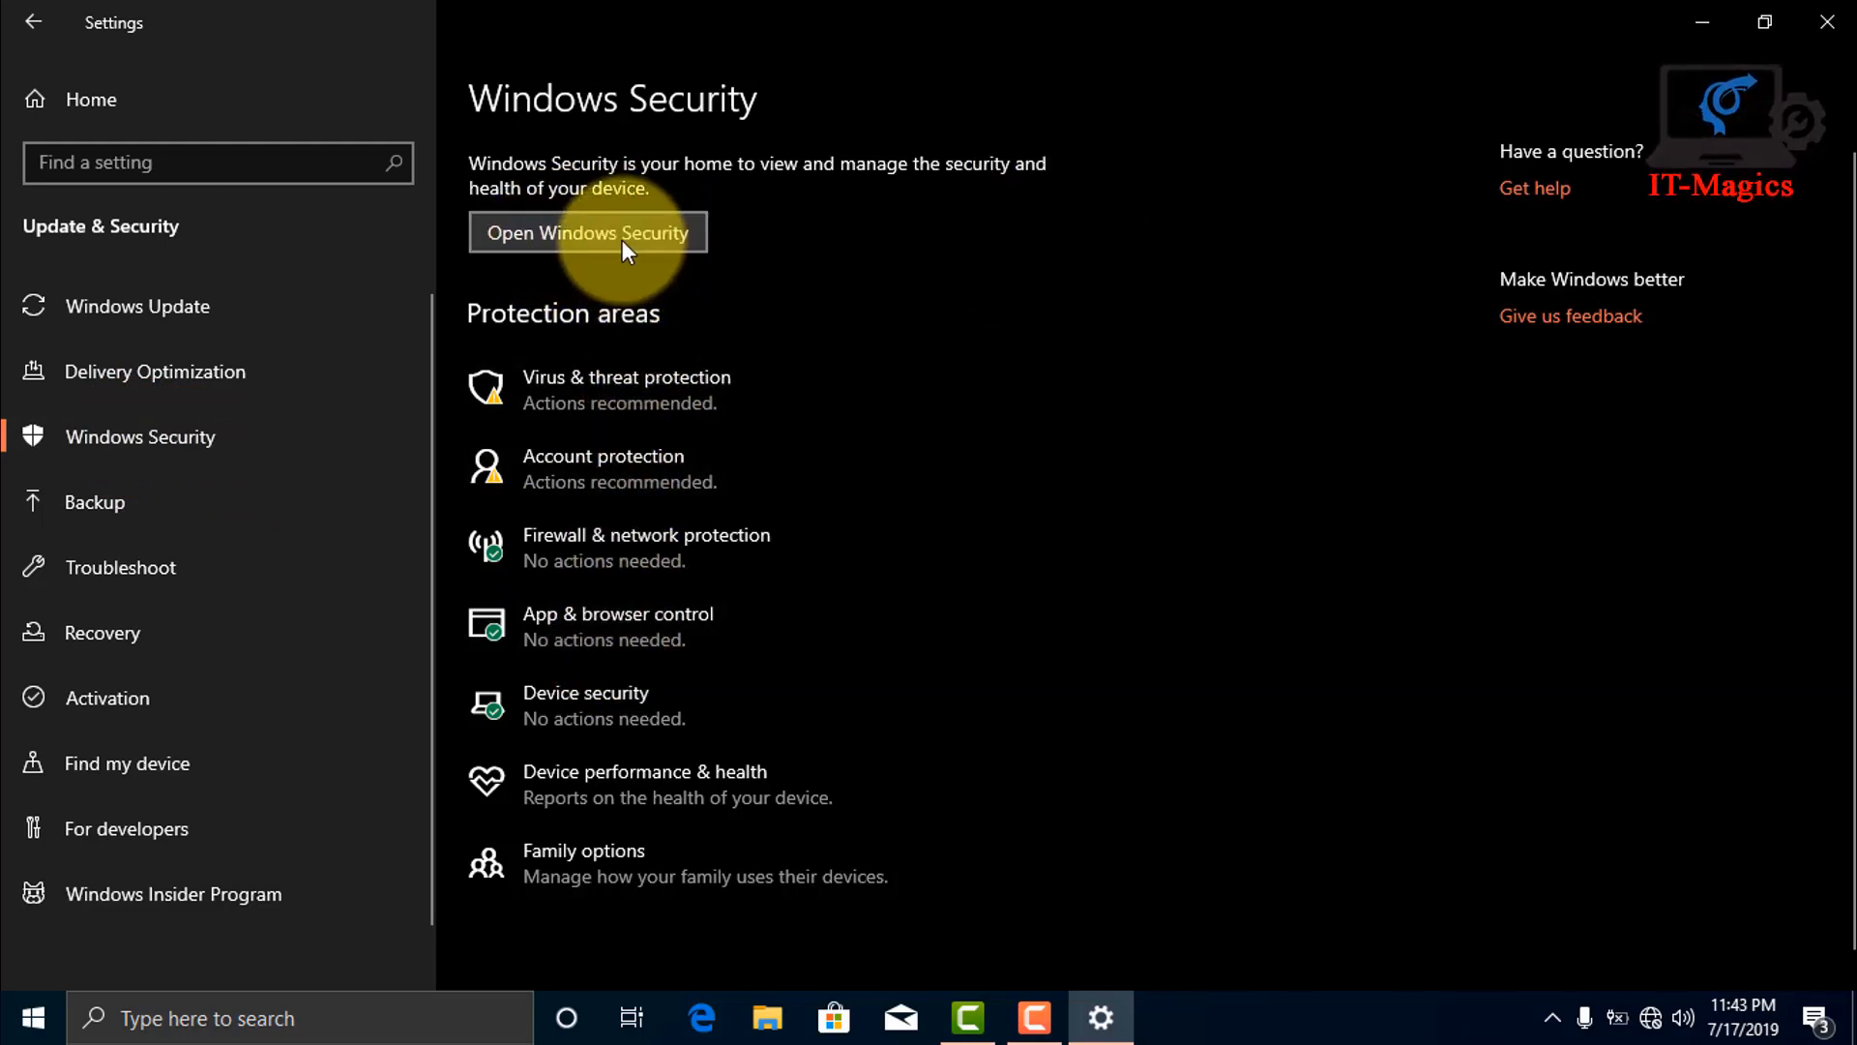
Launch the standalone Windows Security app and show its Virus & threat protection page.
click(589, 232)
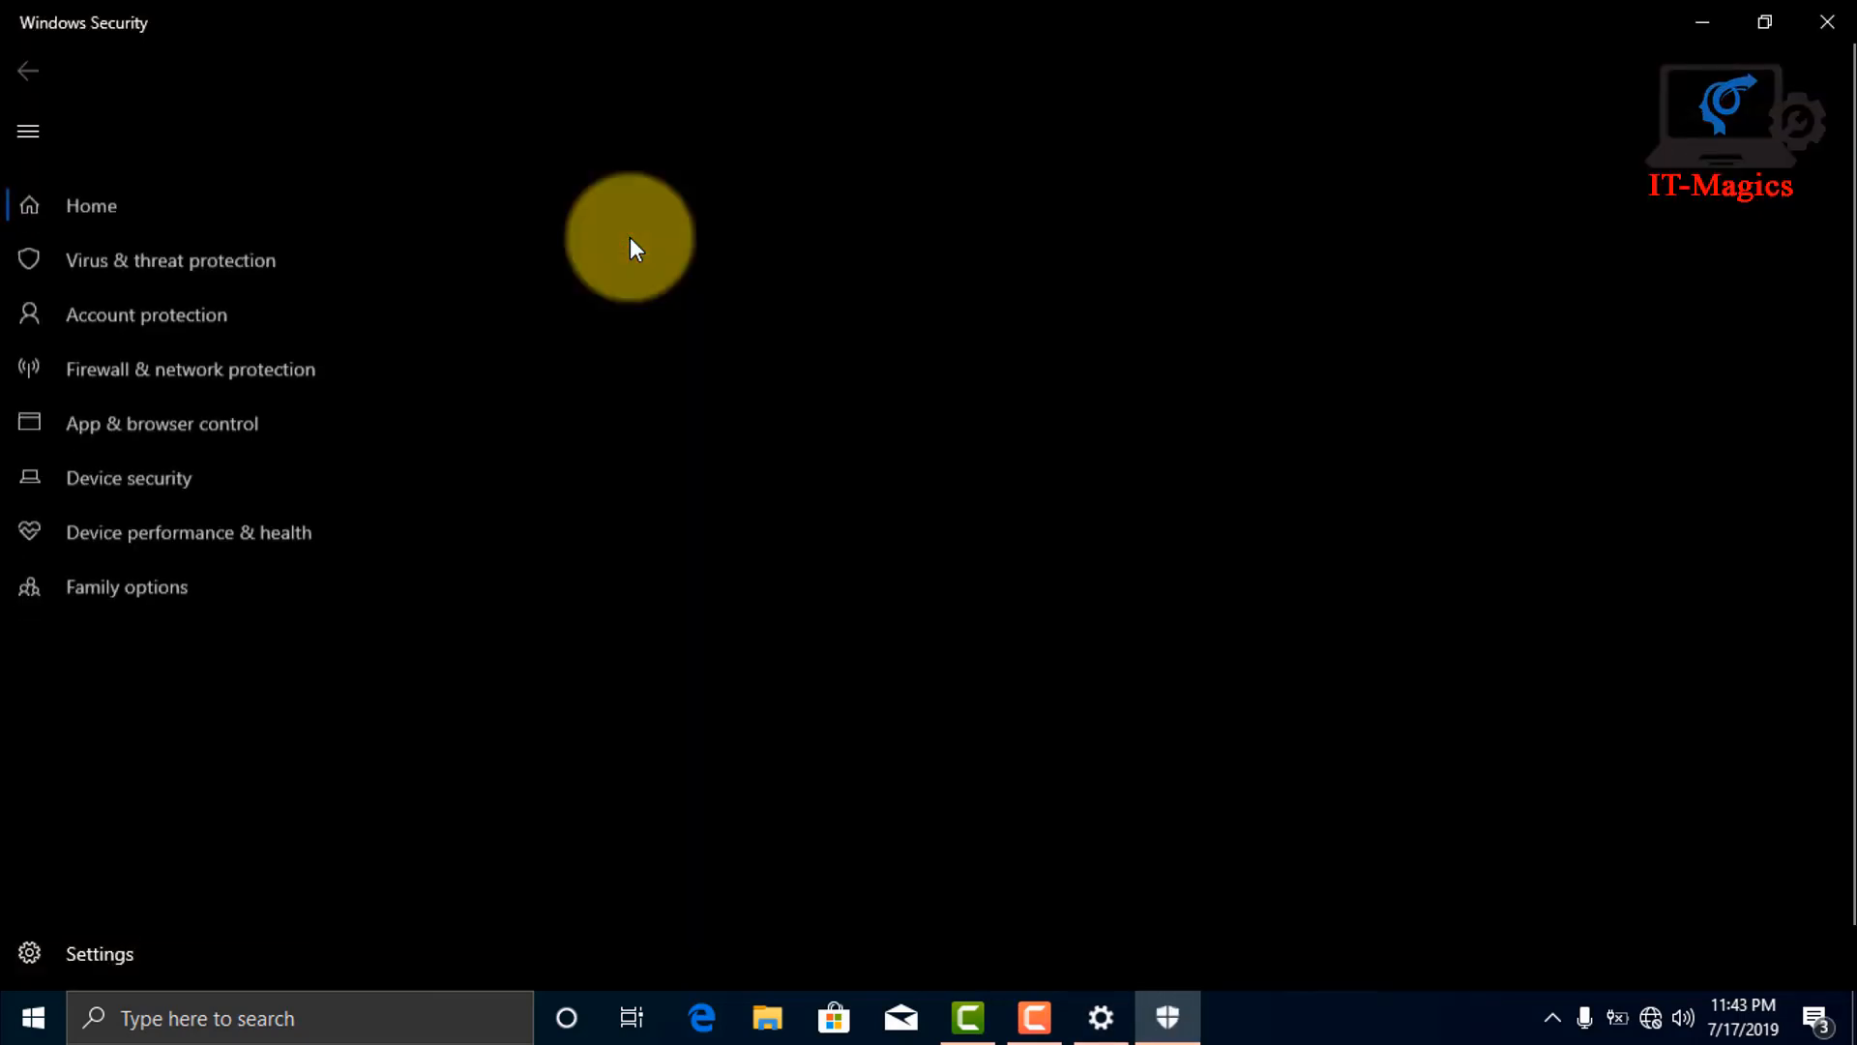
click(91, 205)
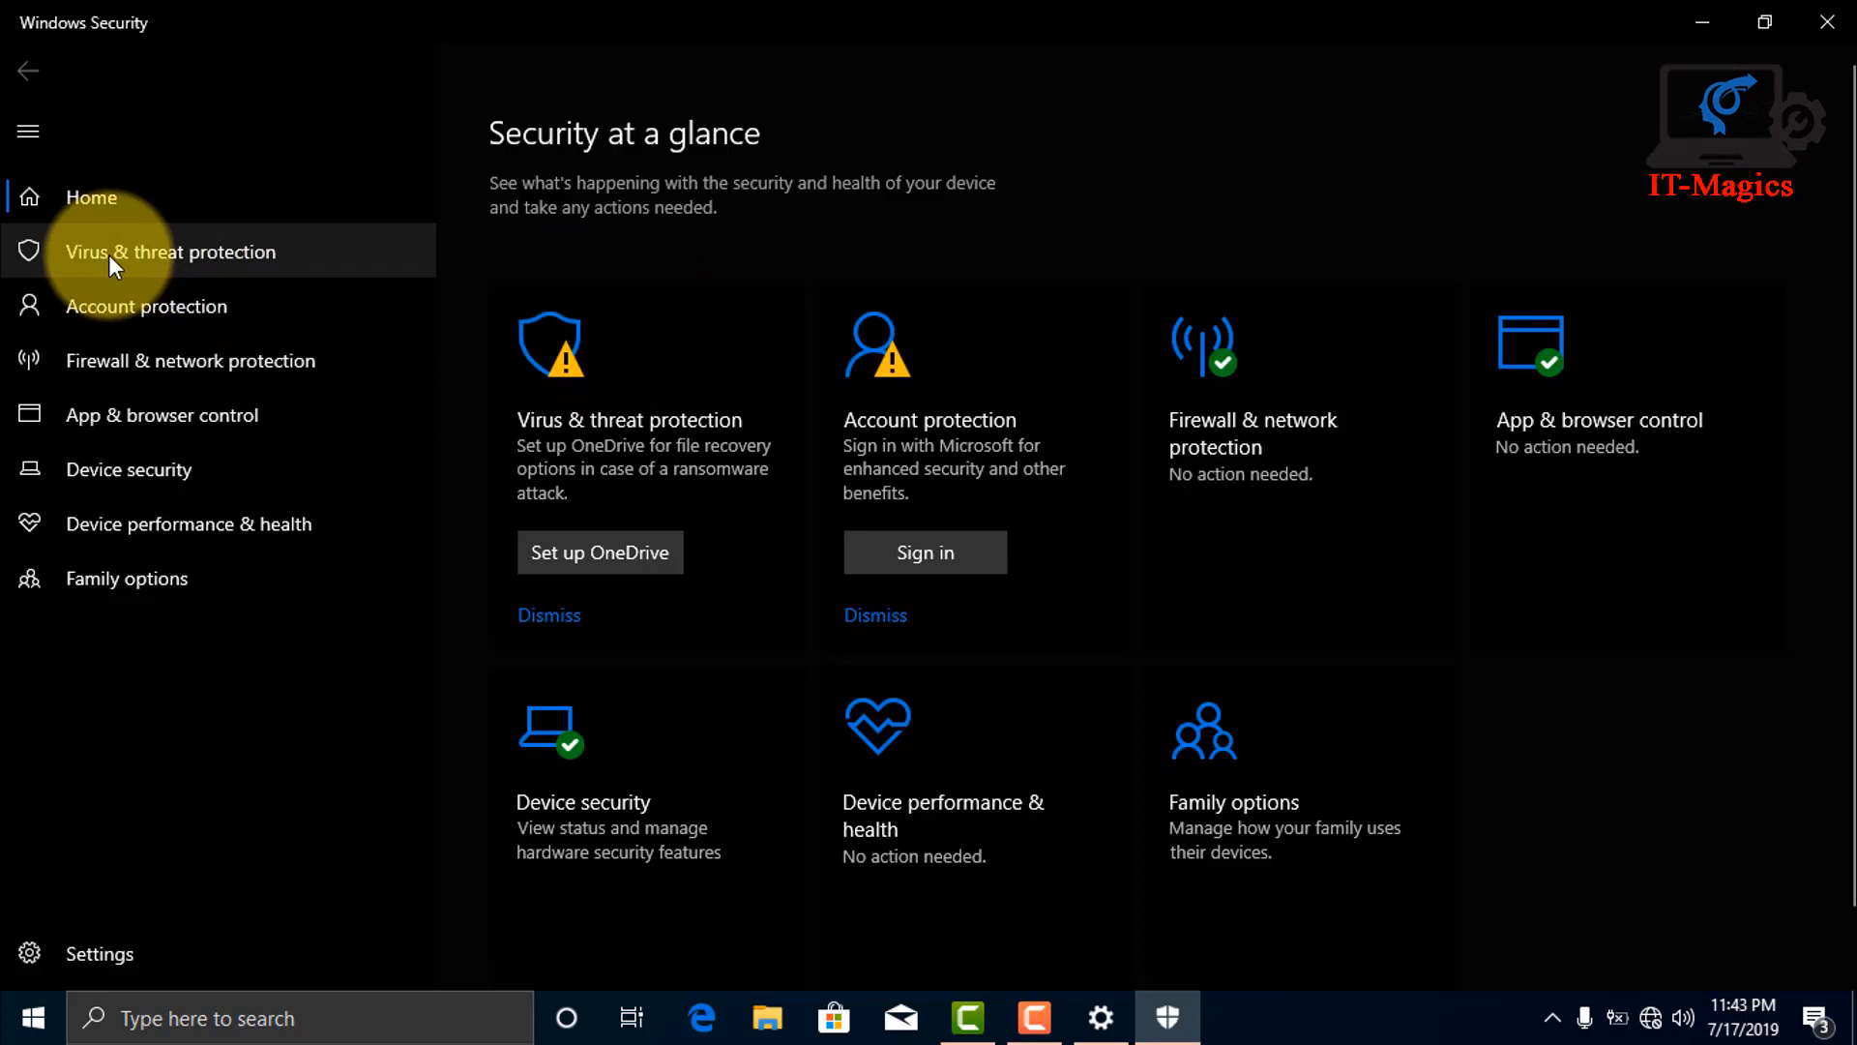
mouse_move(231, 263)
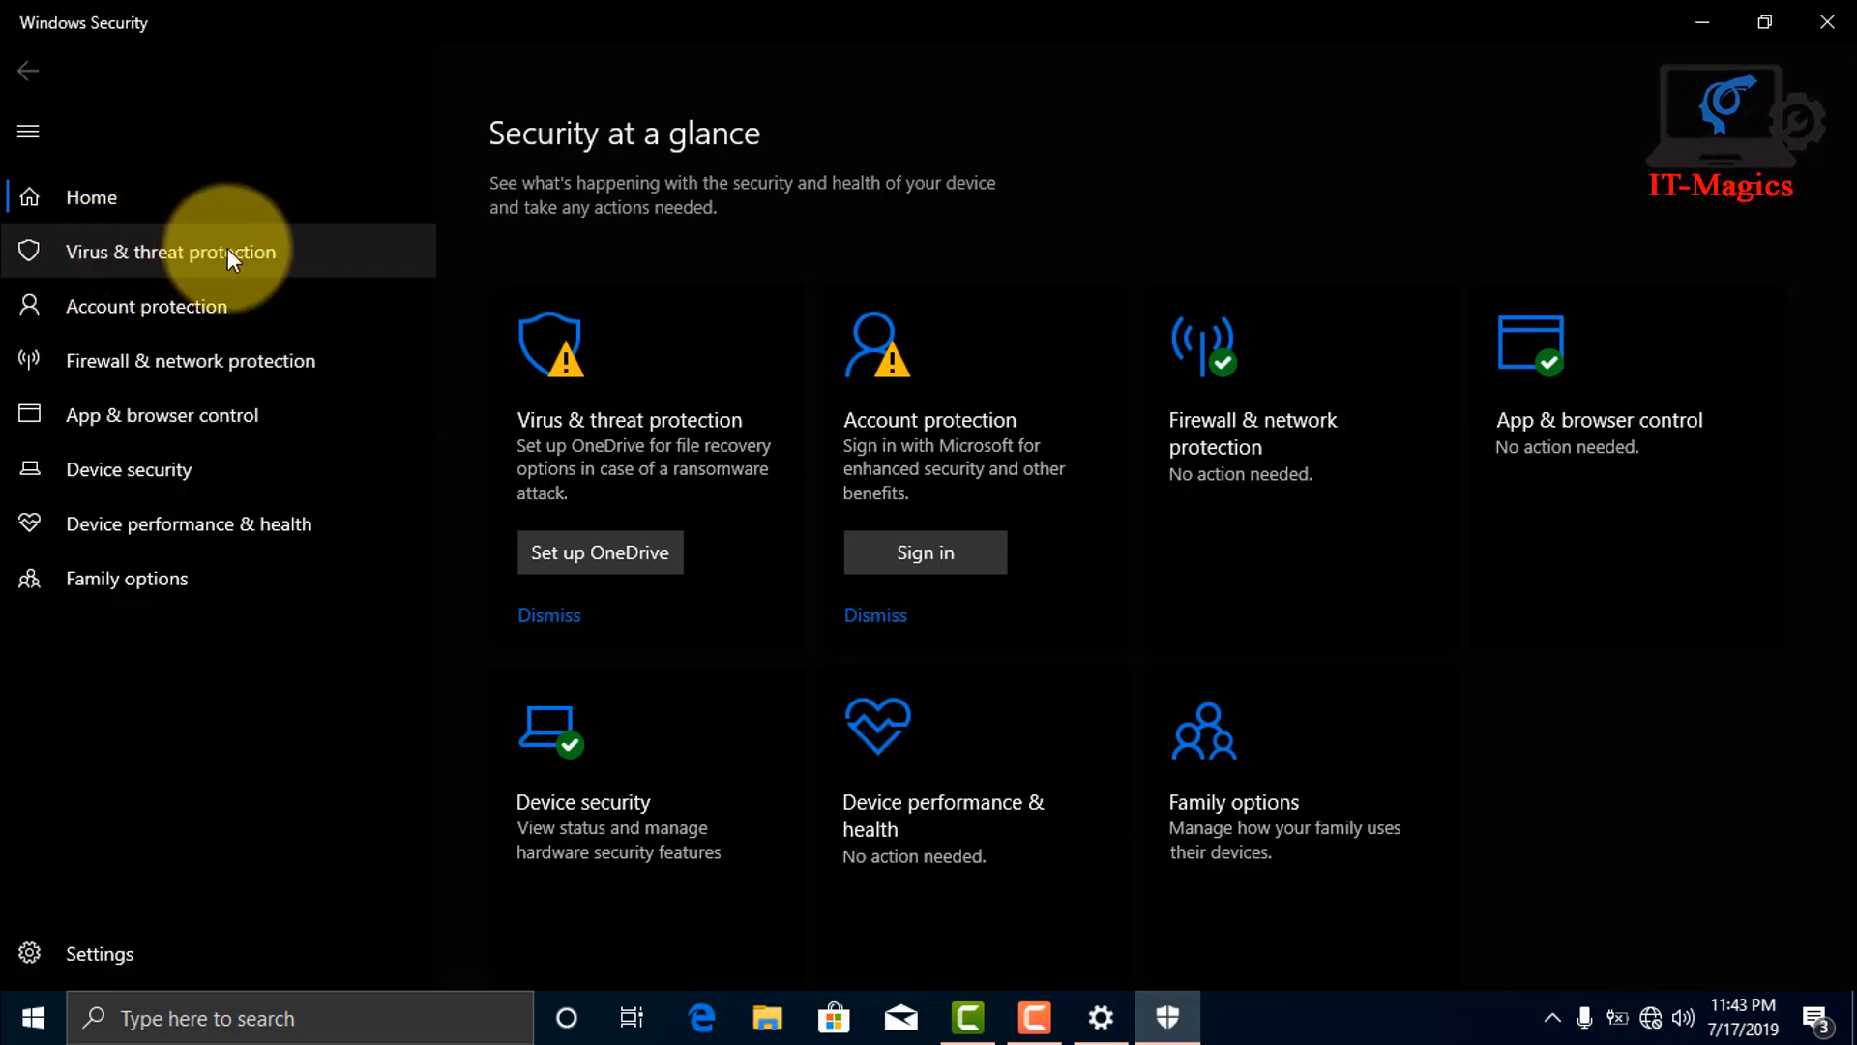
click(170, 251)
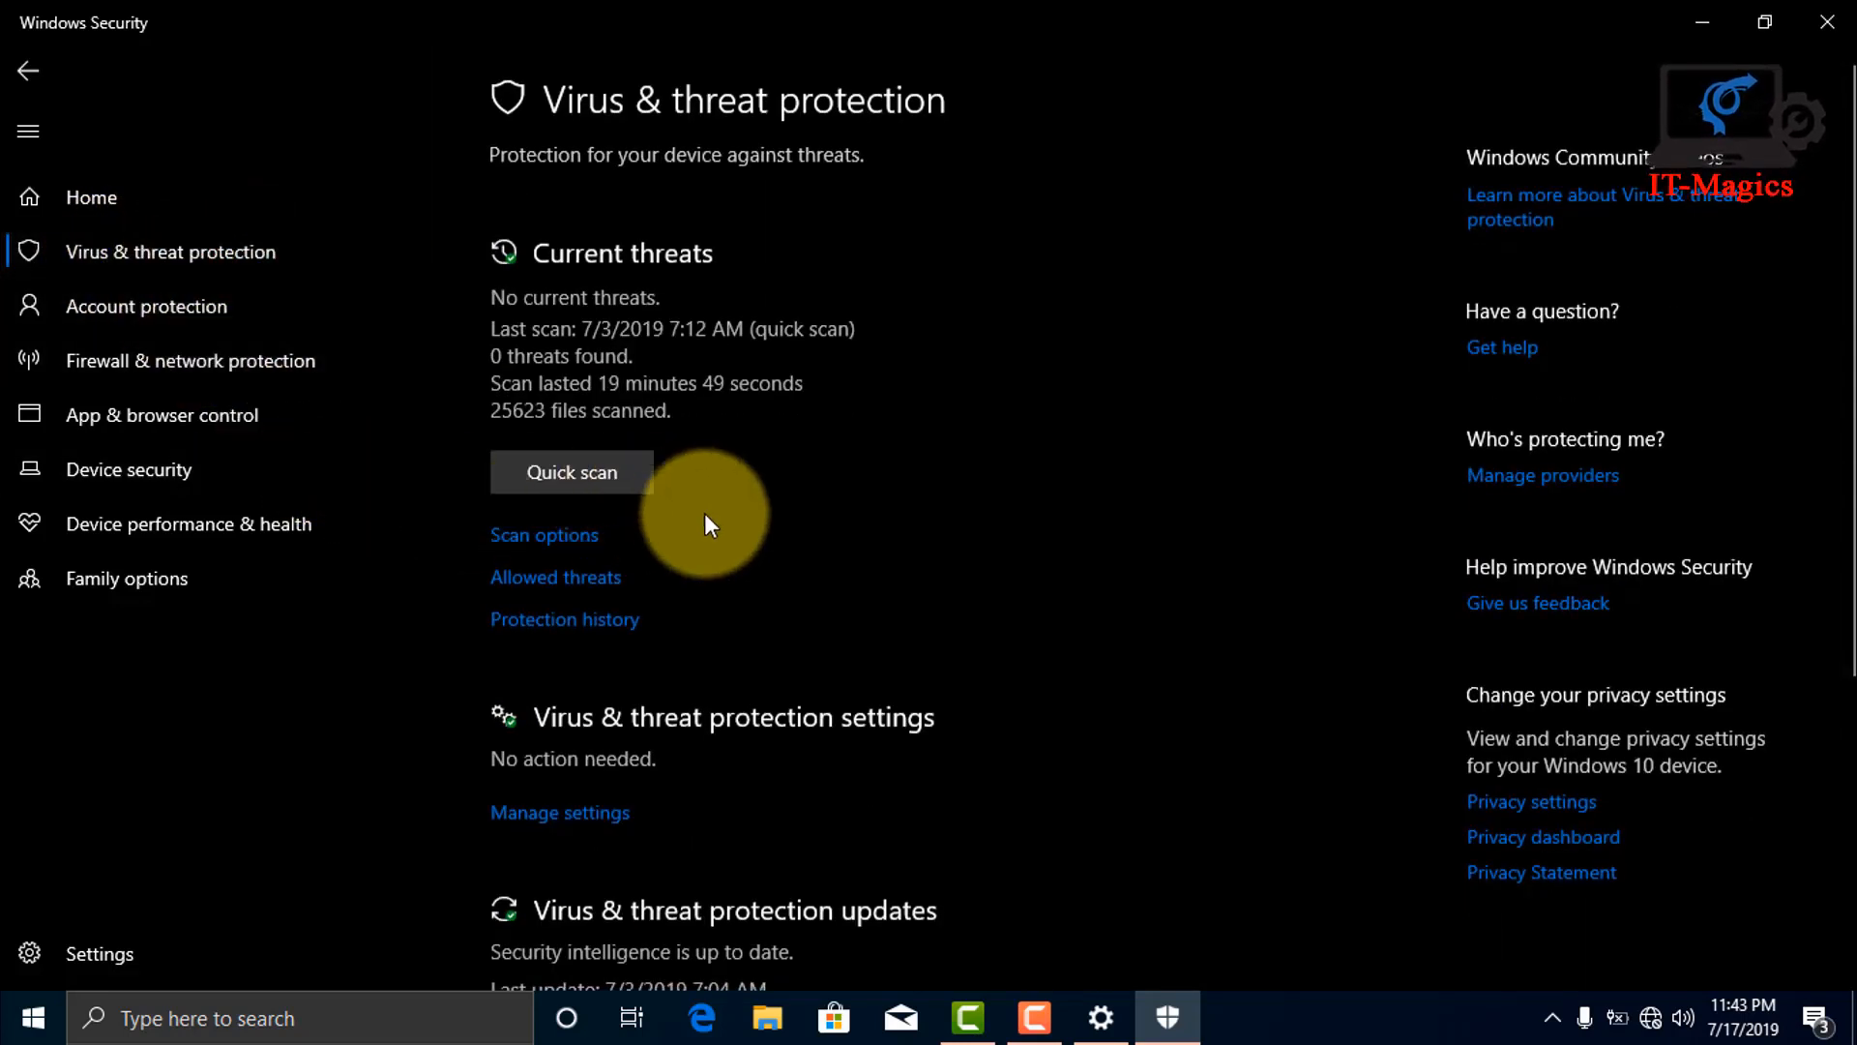
mouse_move(589, 663)
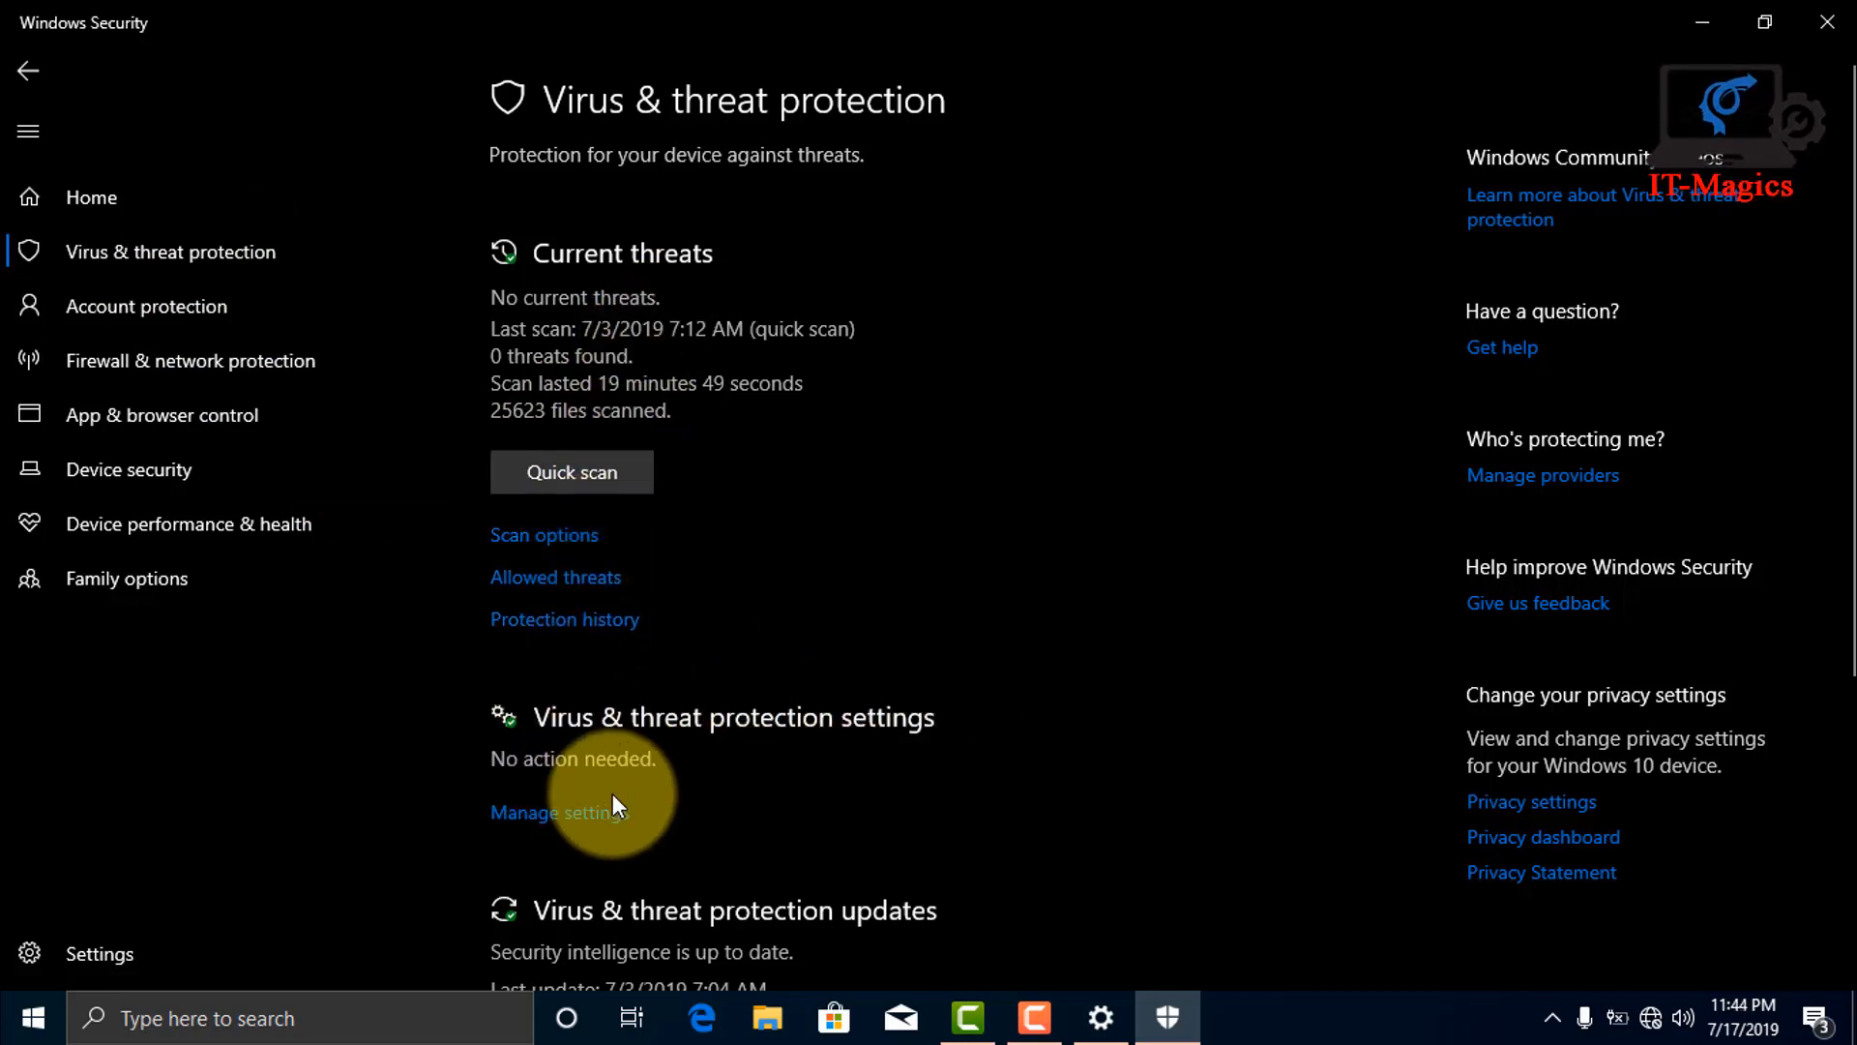
In Manage settings, switch Real-time protection Off (confirming the prompt) and Cloud-delivered protection Off.
click(557, 811)
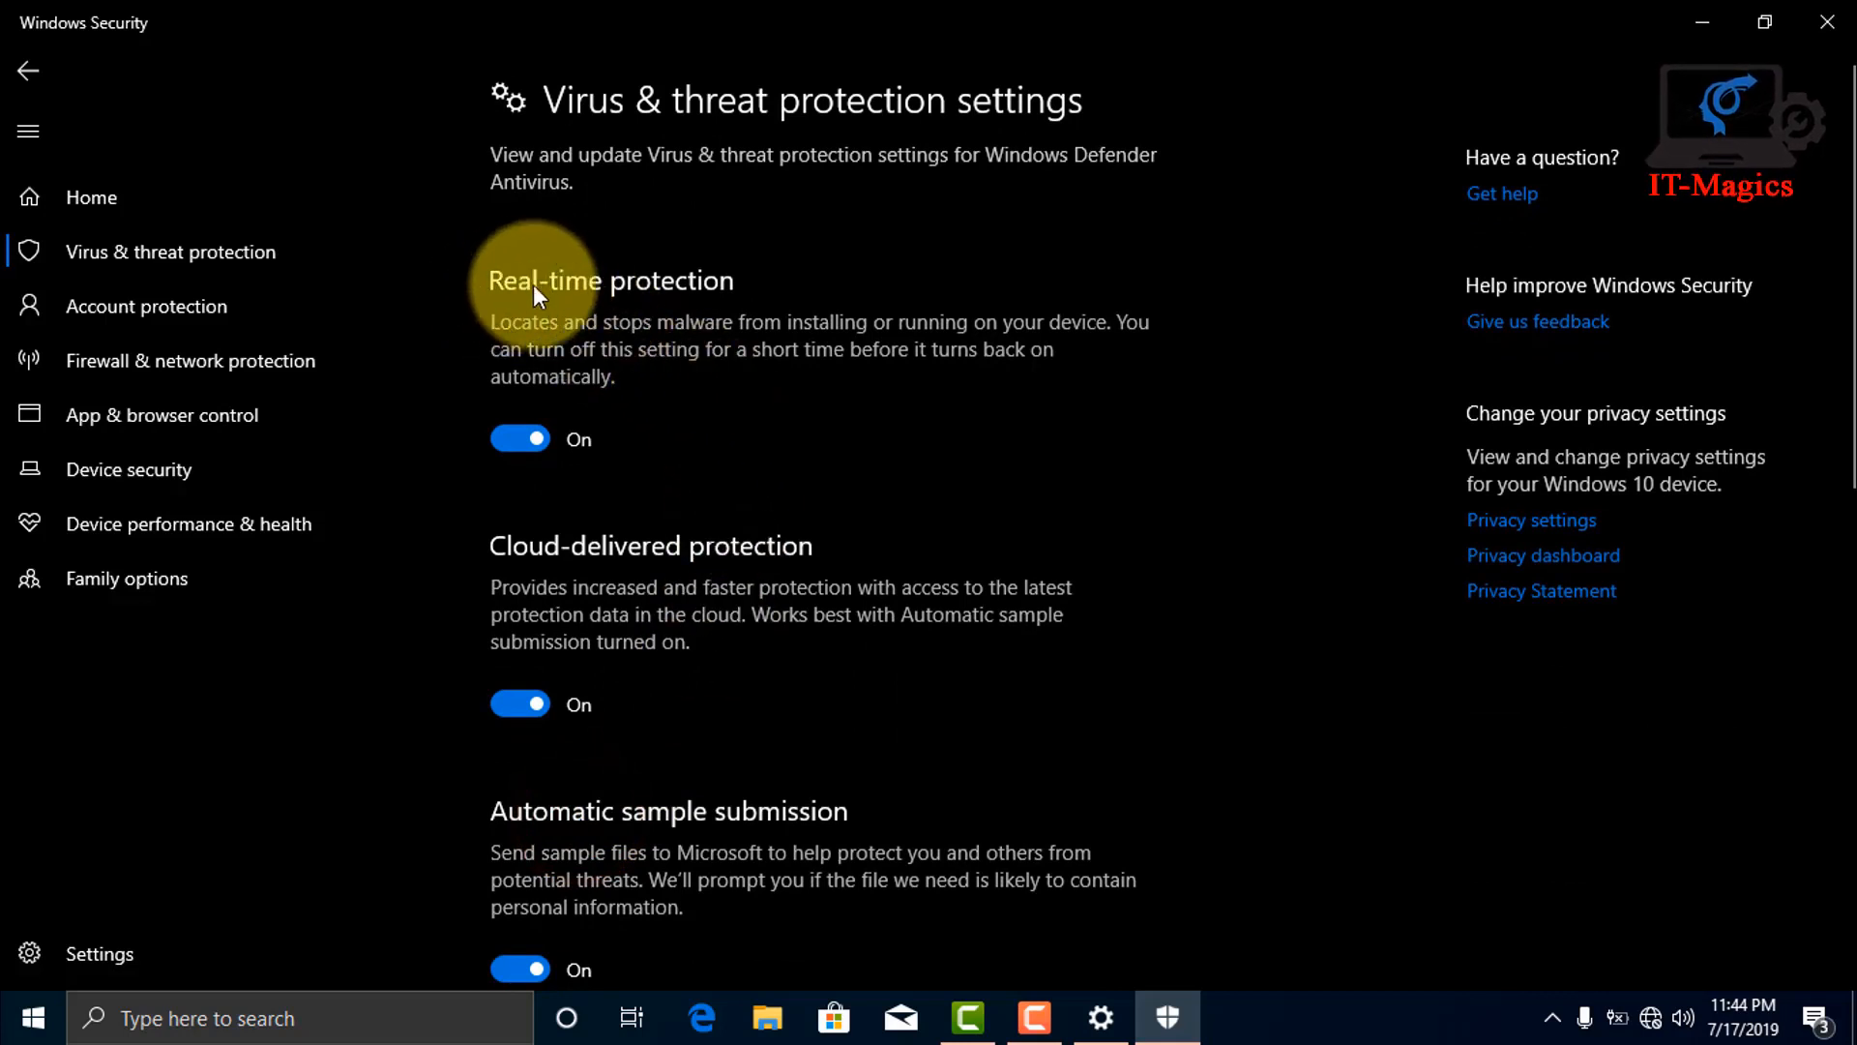
mouse_move(572, 352)
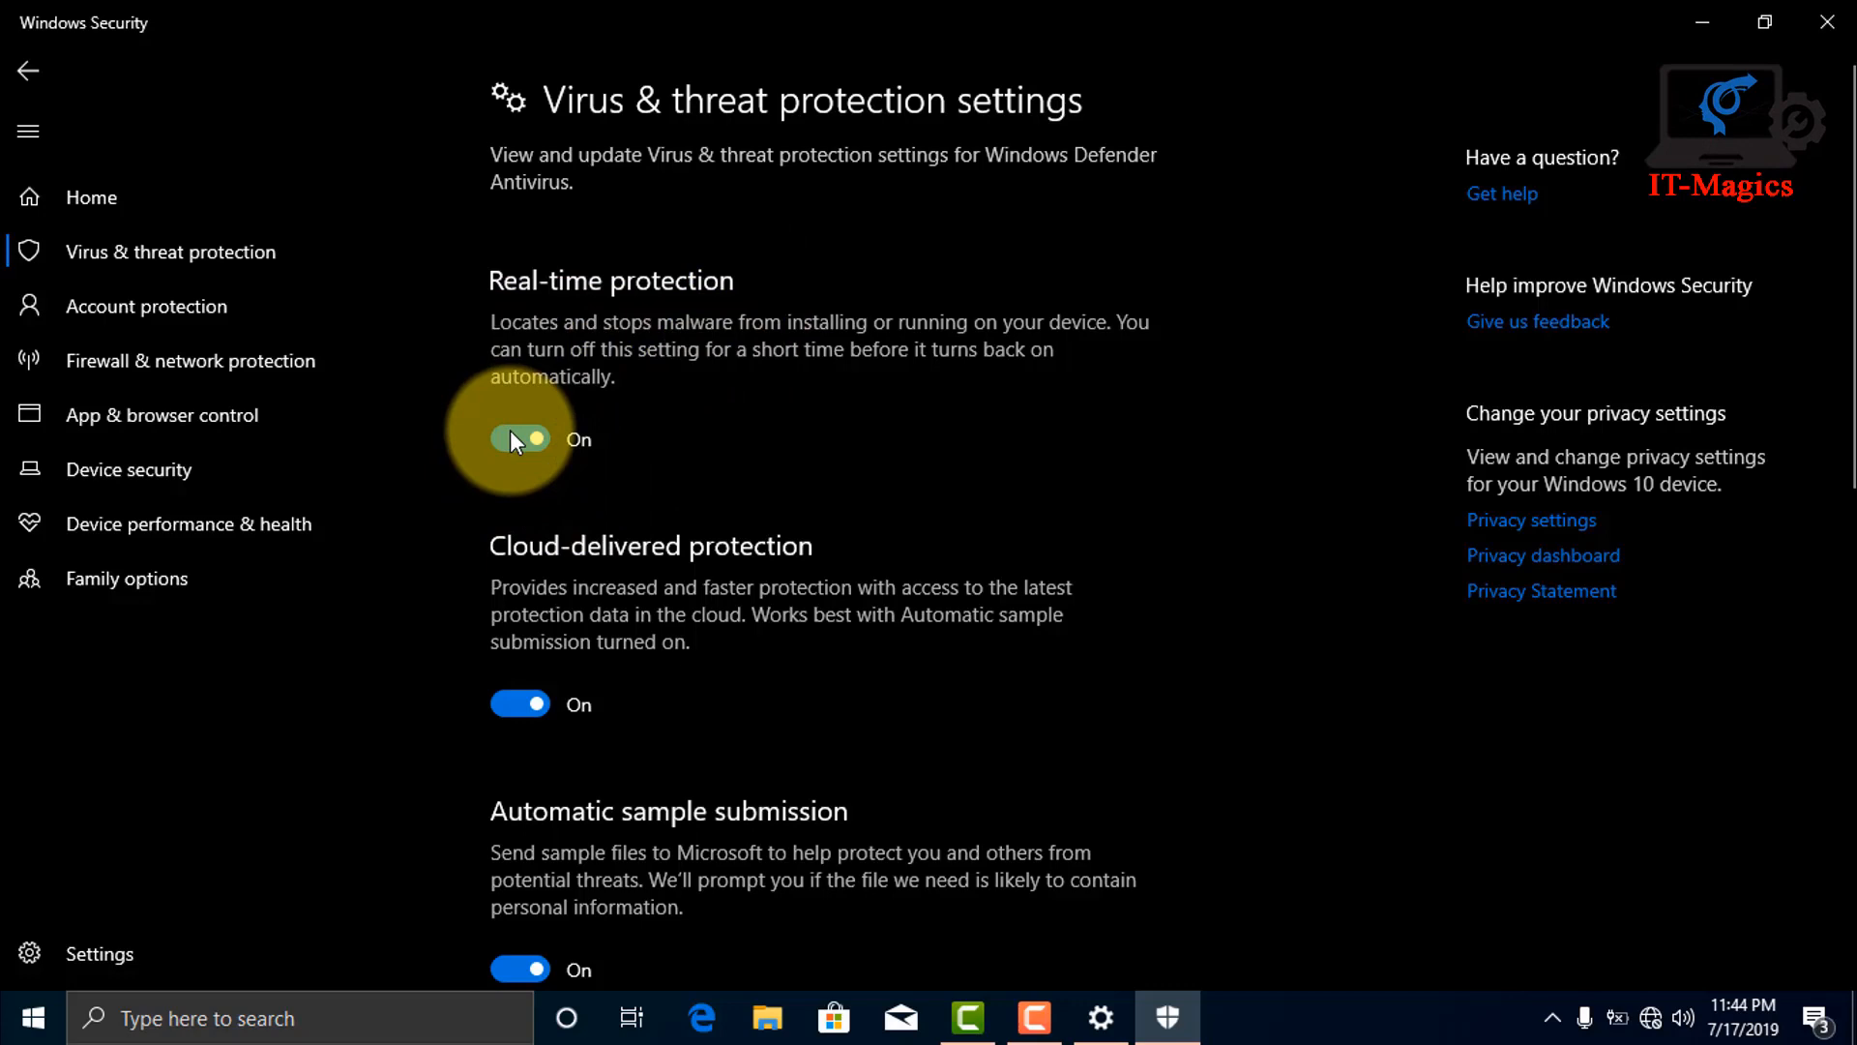
click(520, 439)
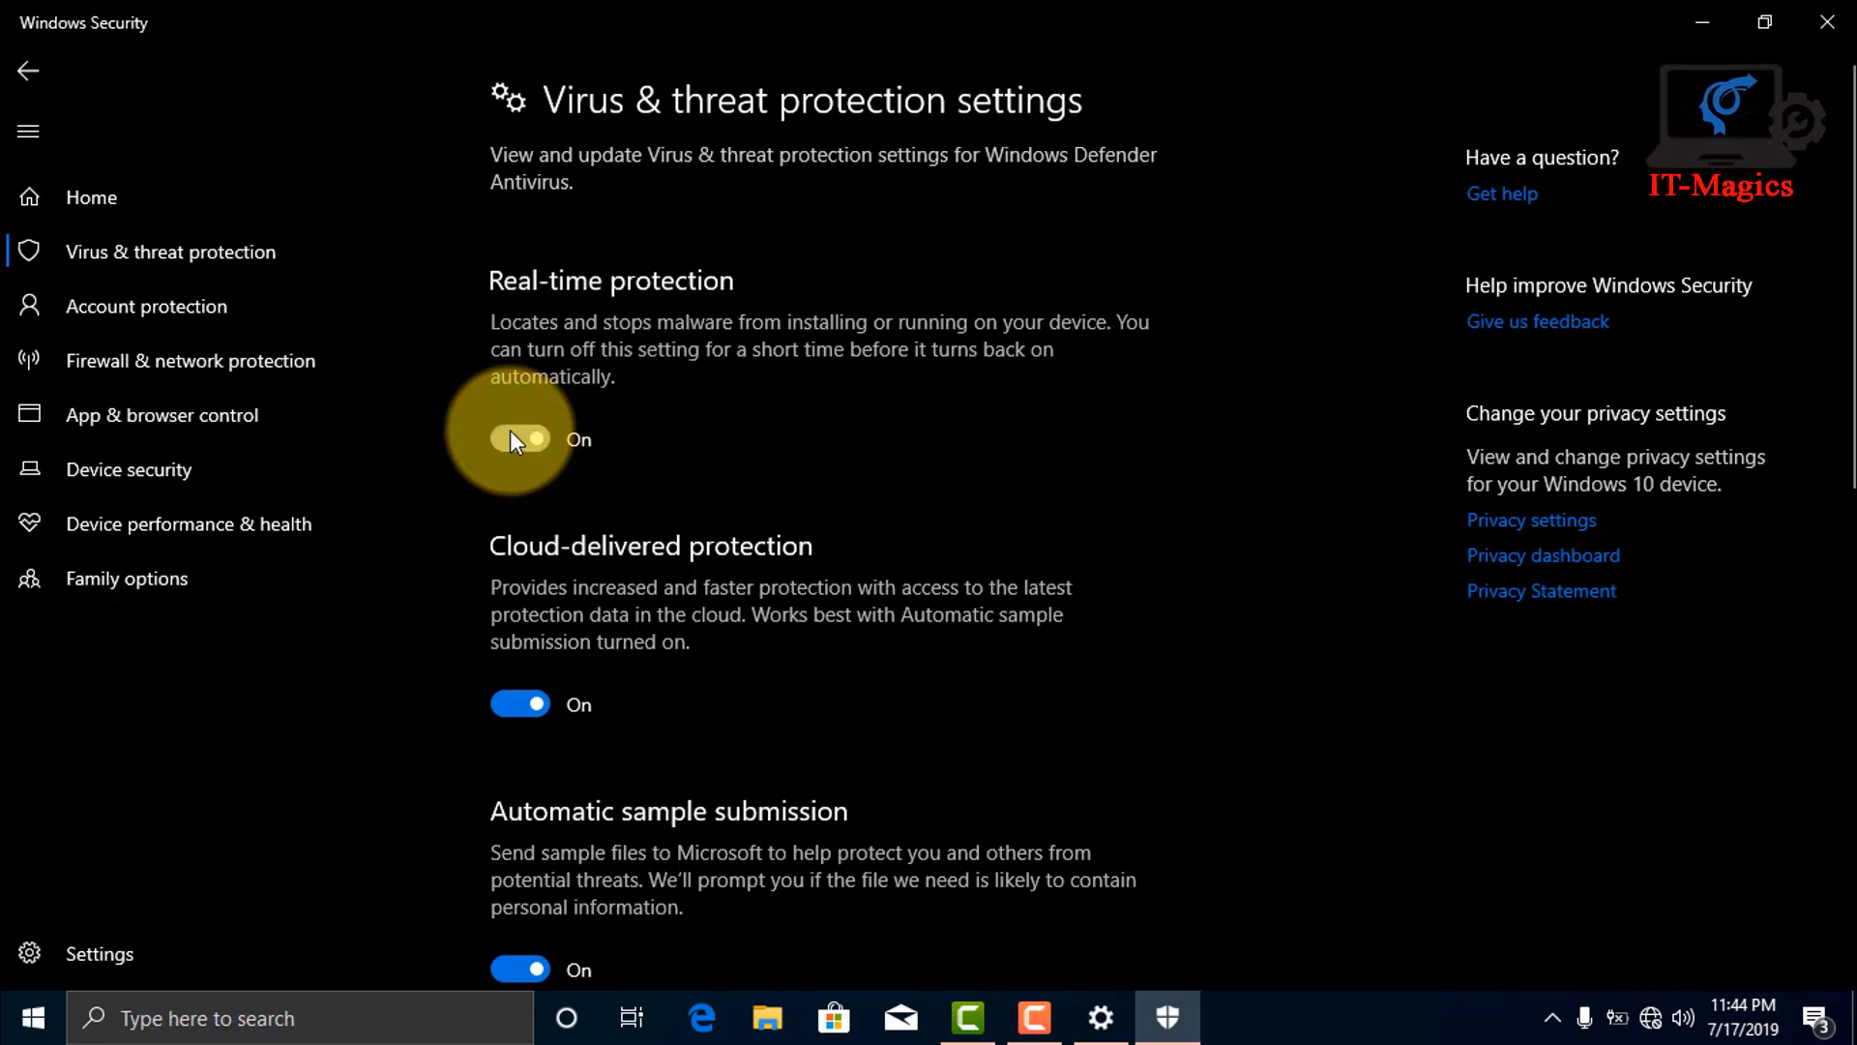
click(520, 440)
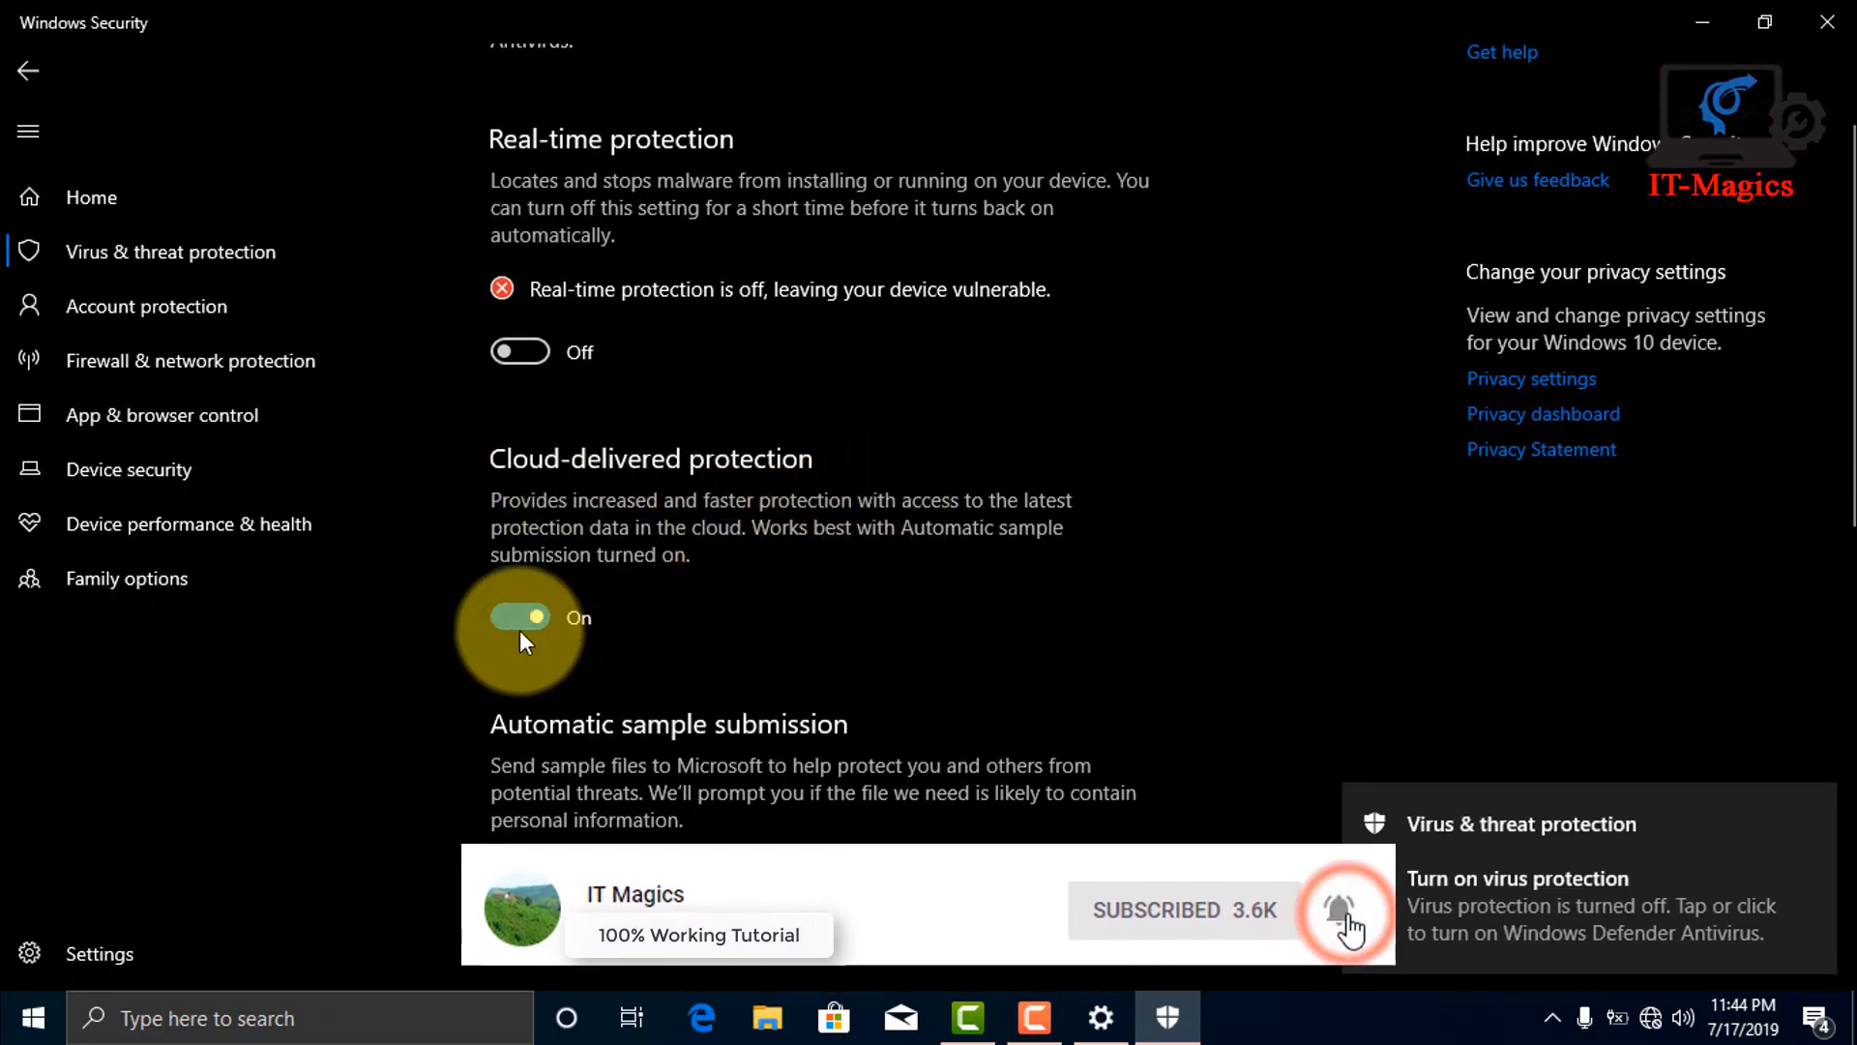
click(519, 615)
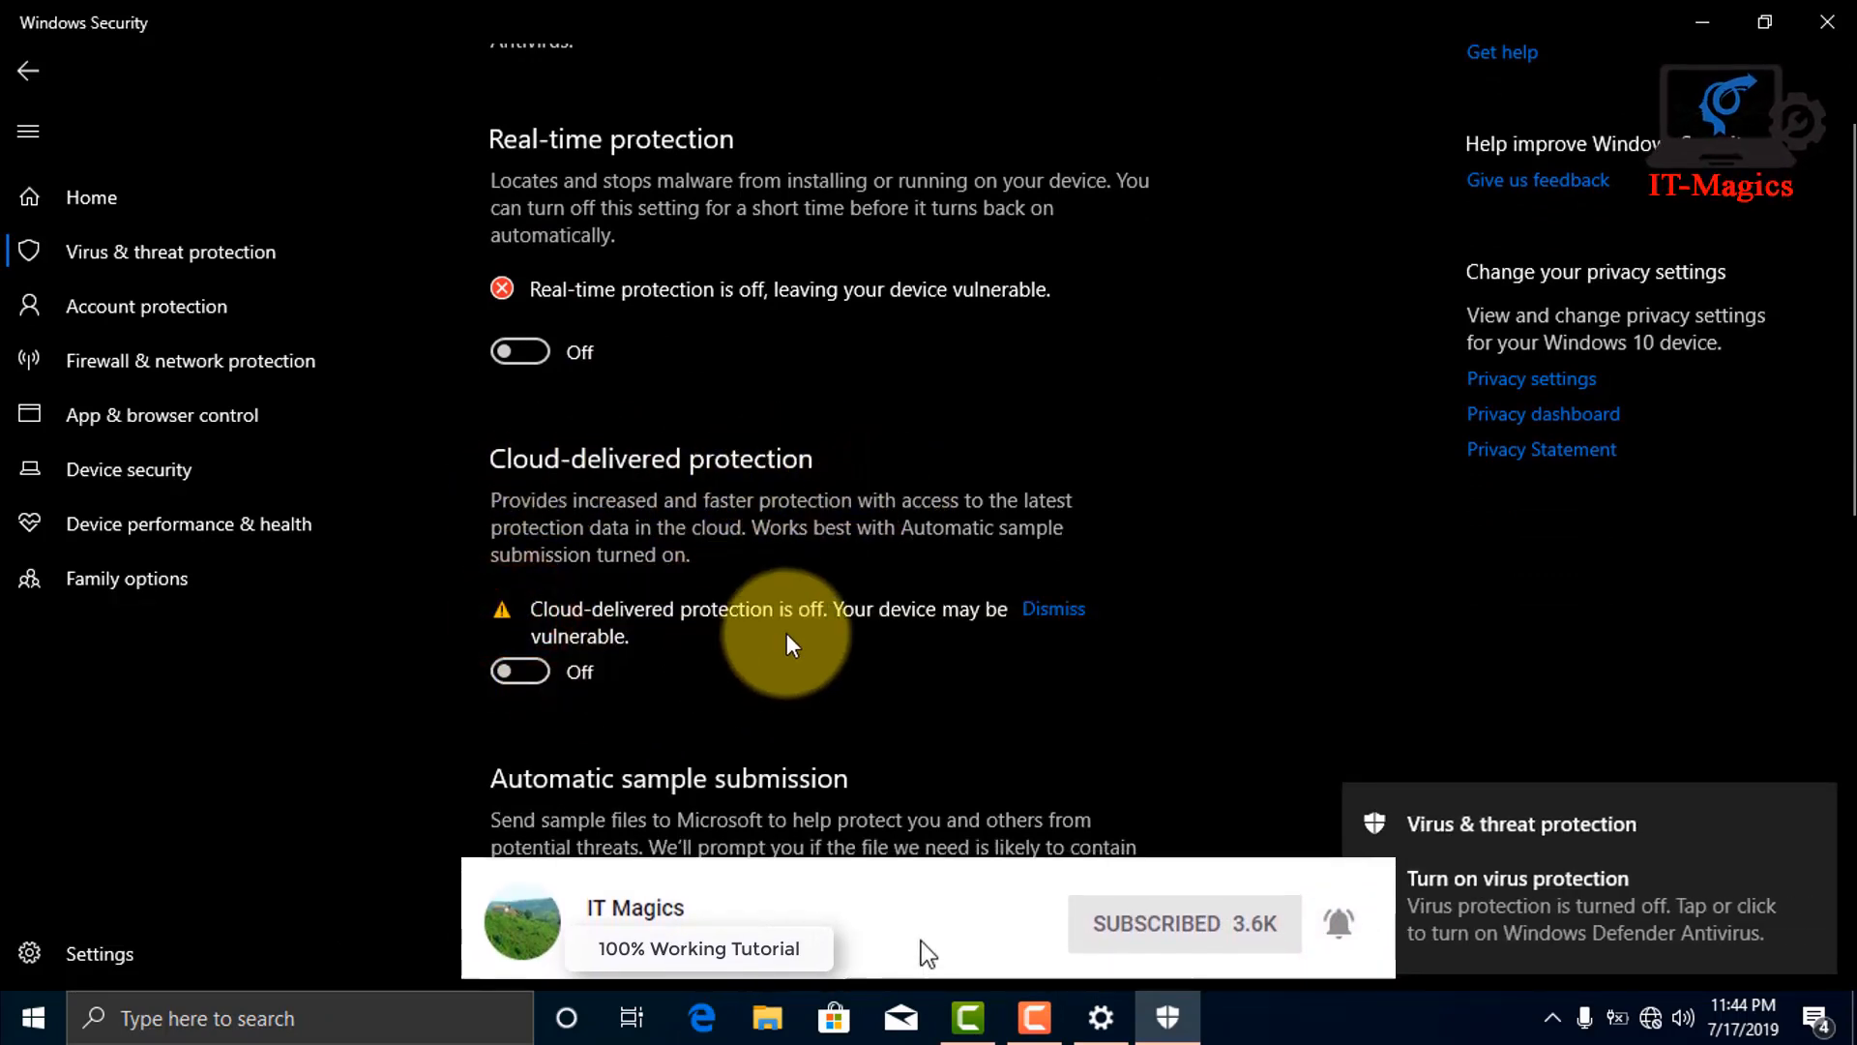
scroll(down, 3)
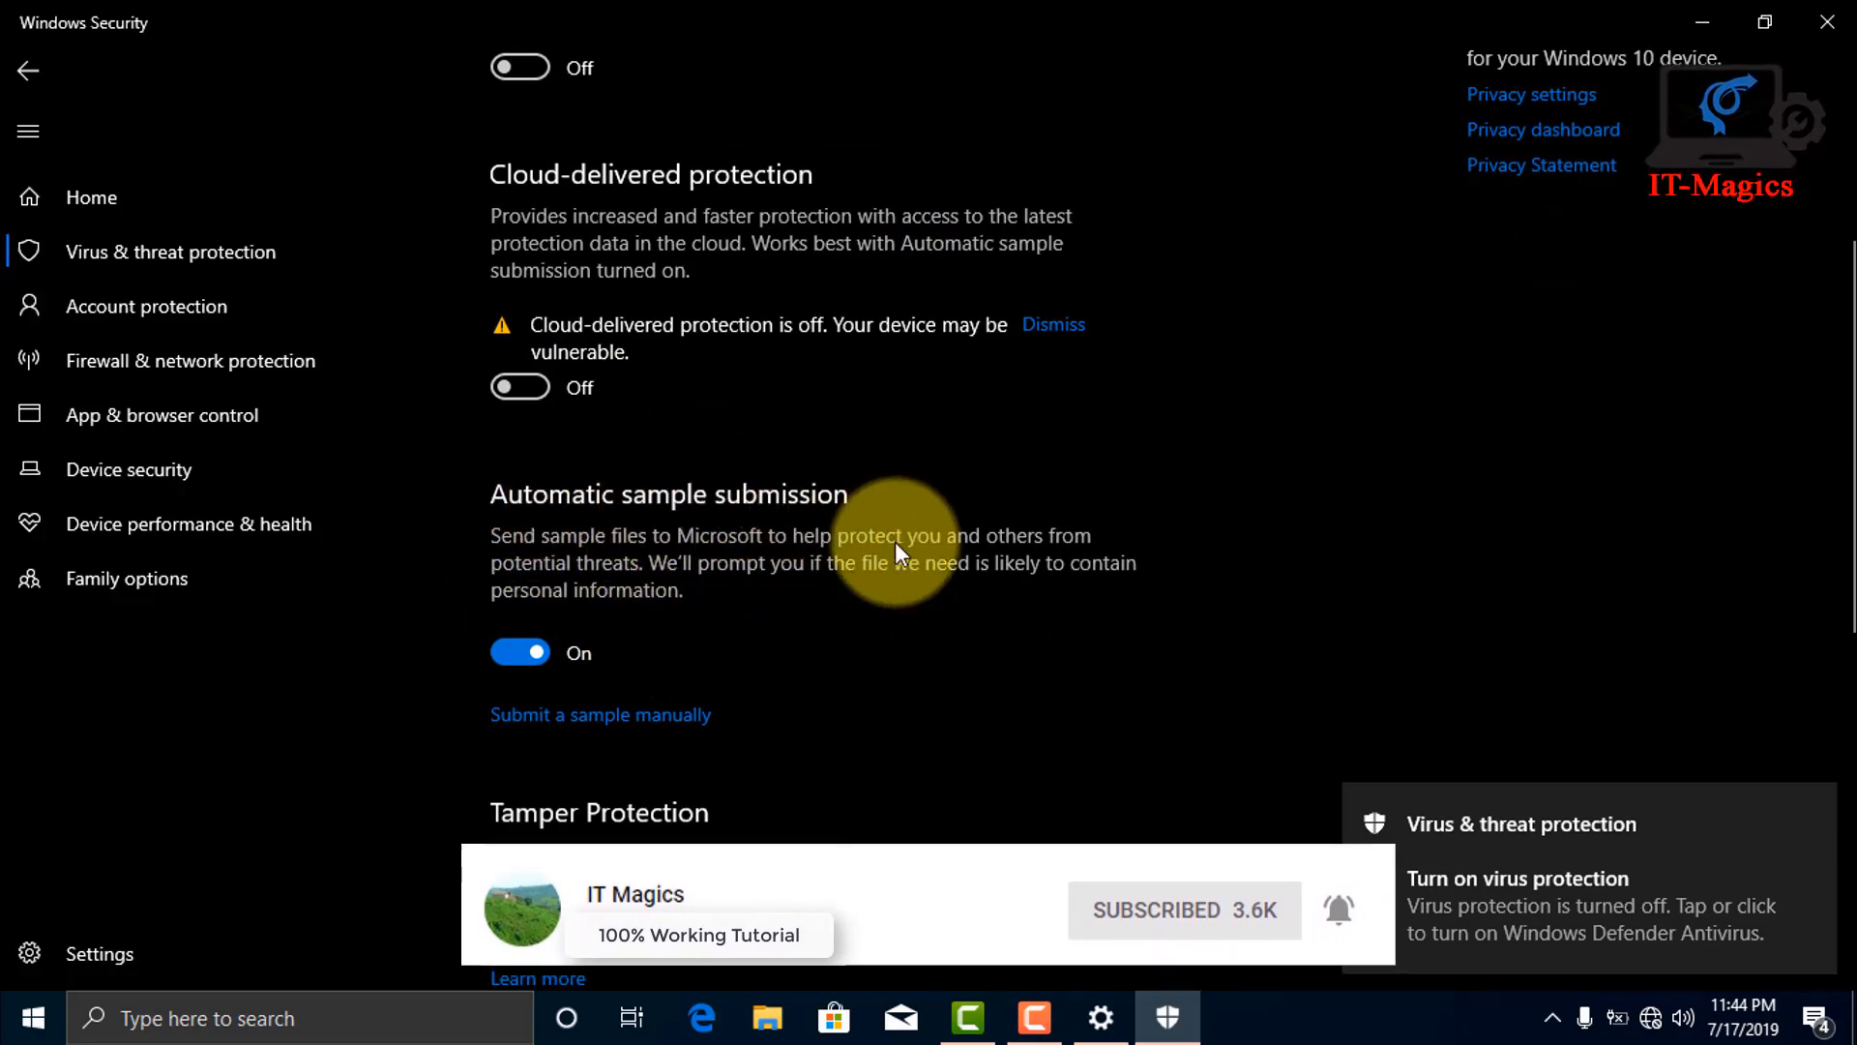
scroll(down, 3)
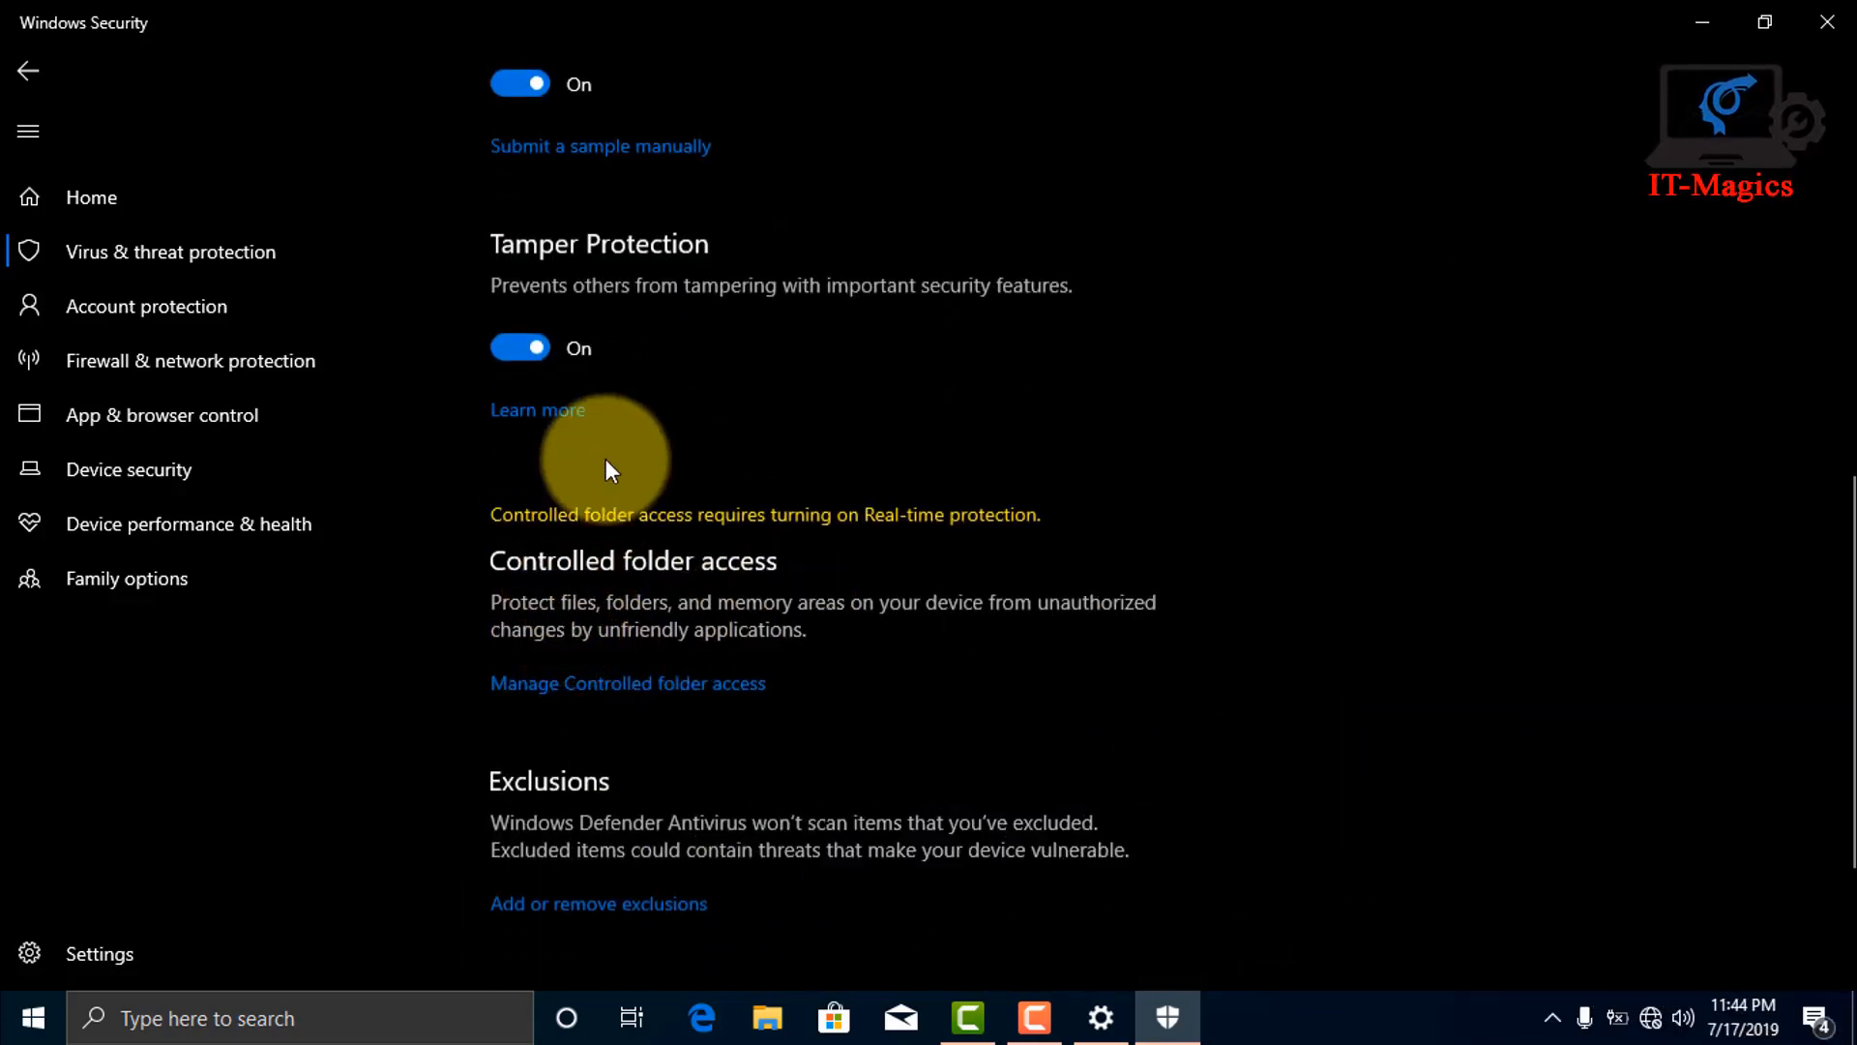
scroll(down, 3)
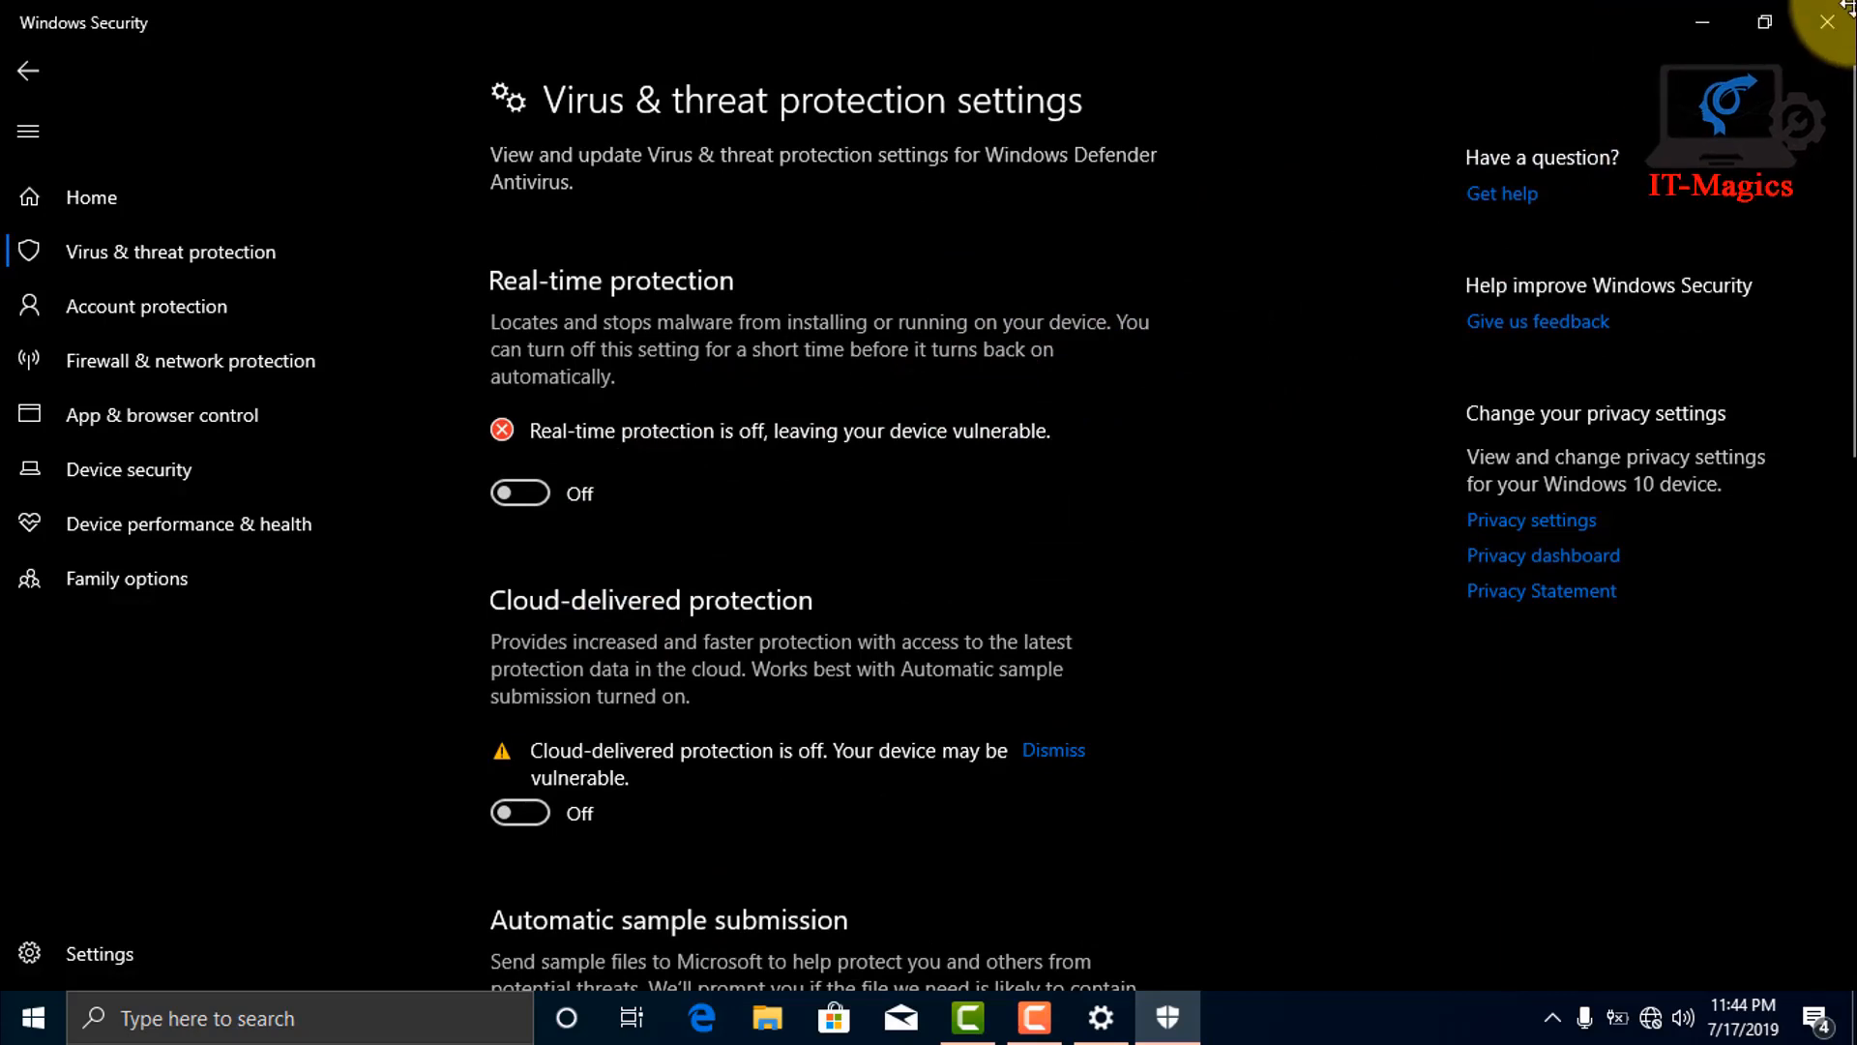
Close the Windows Security app and the Settings window, leaving the desktop.
click(29, 72)
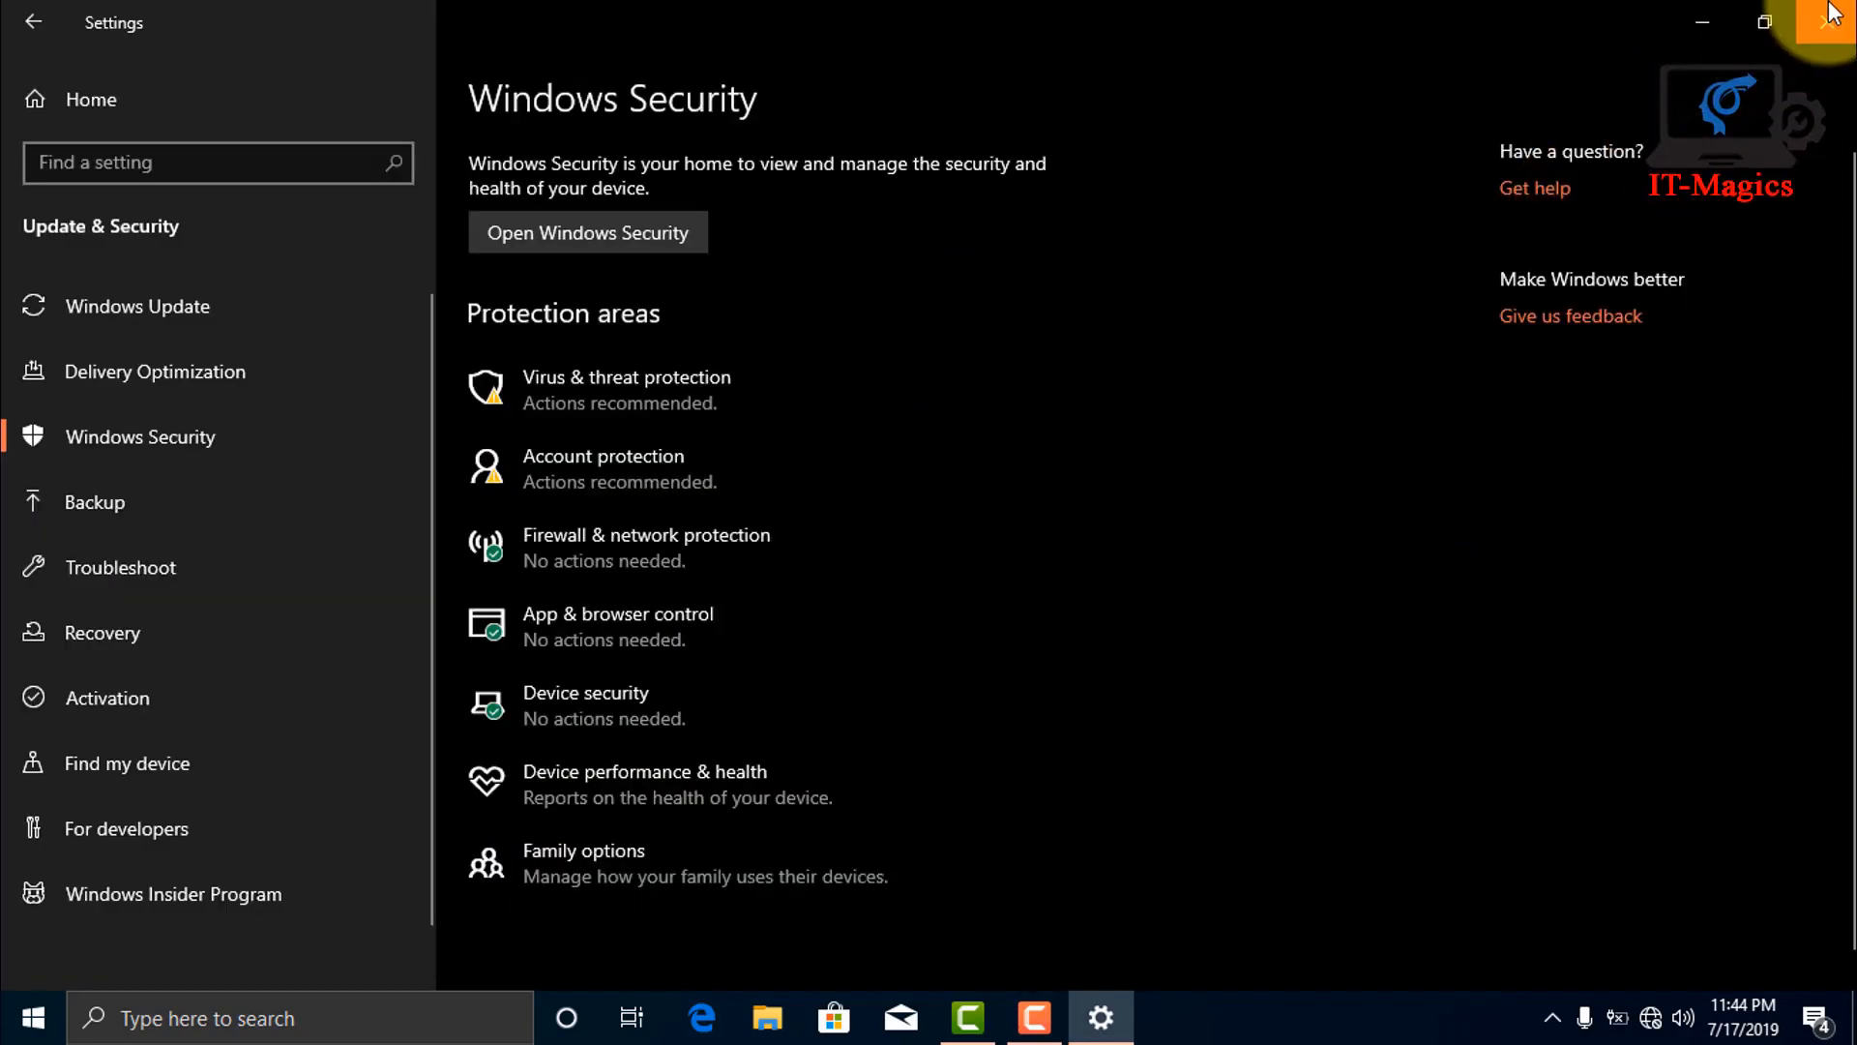
click(1834, 21)
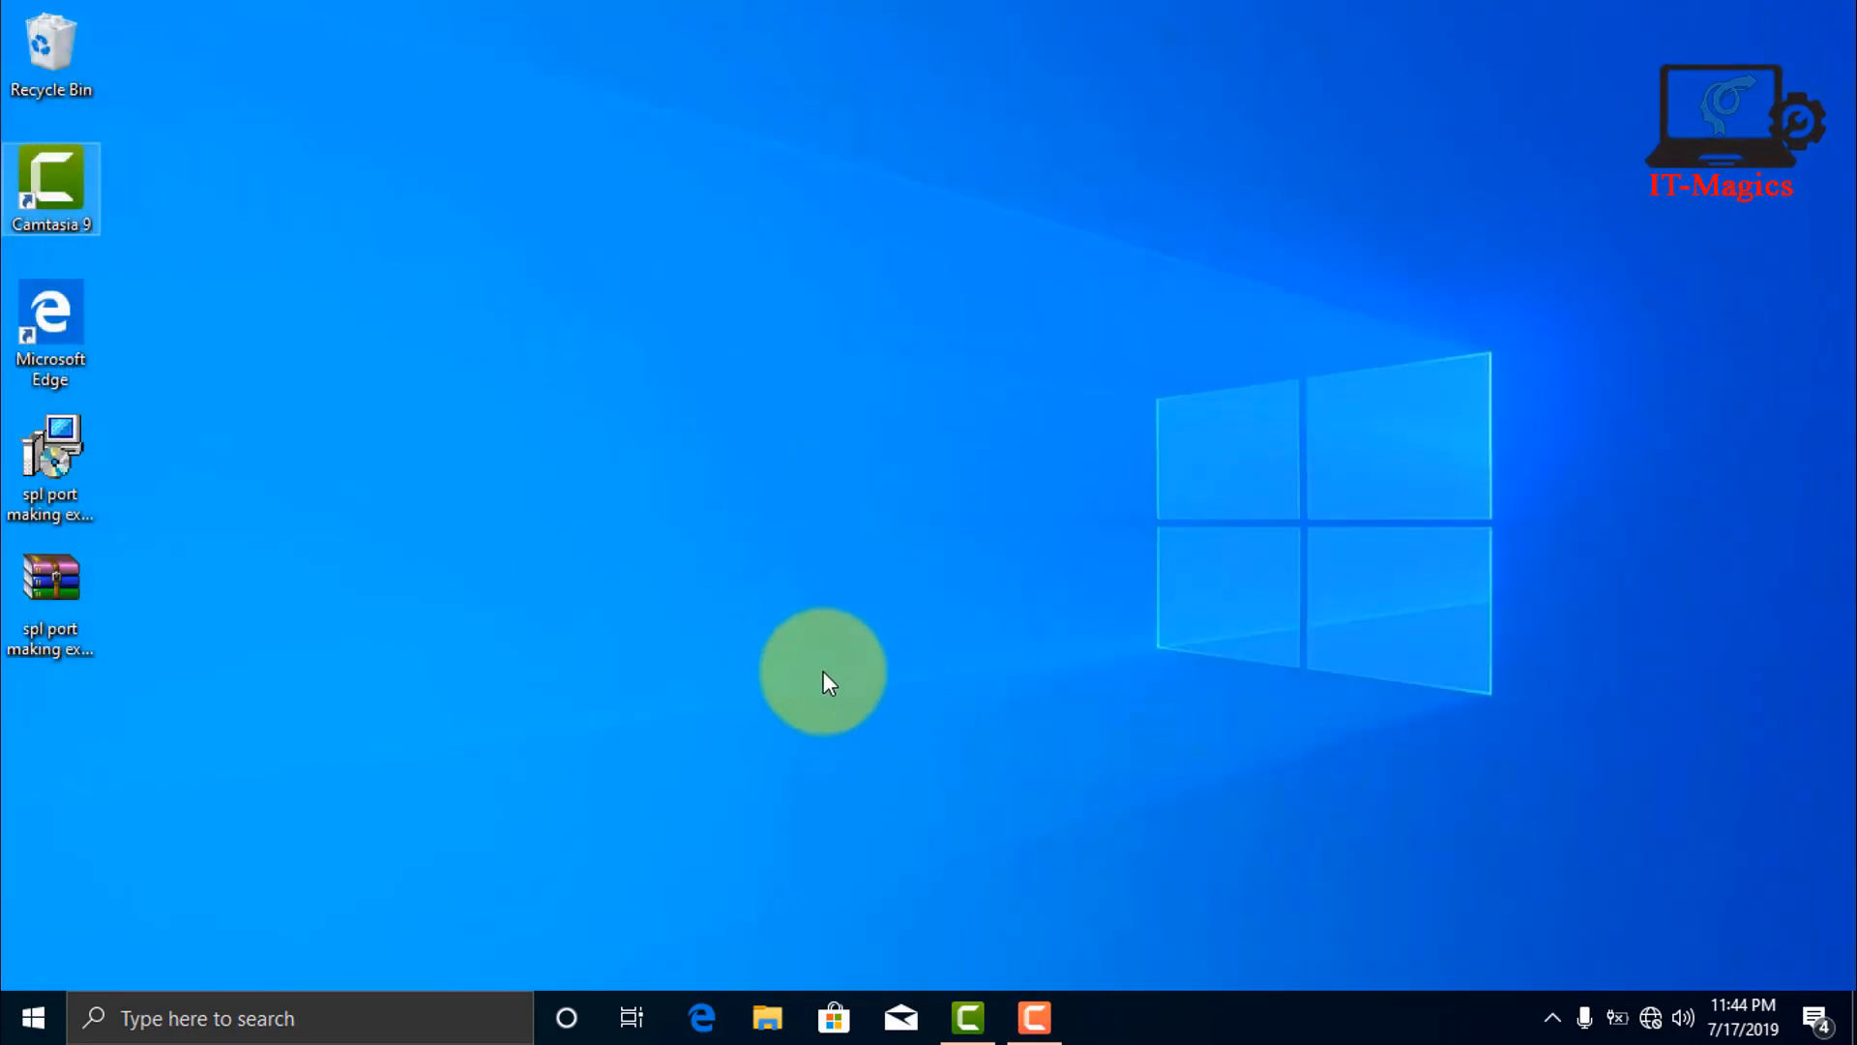
mouse_move(844, 658)
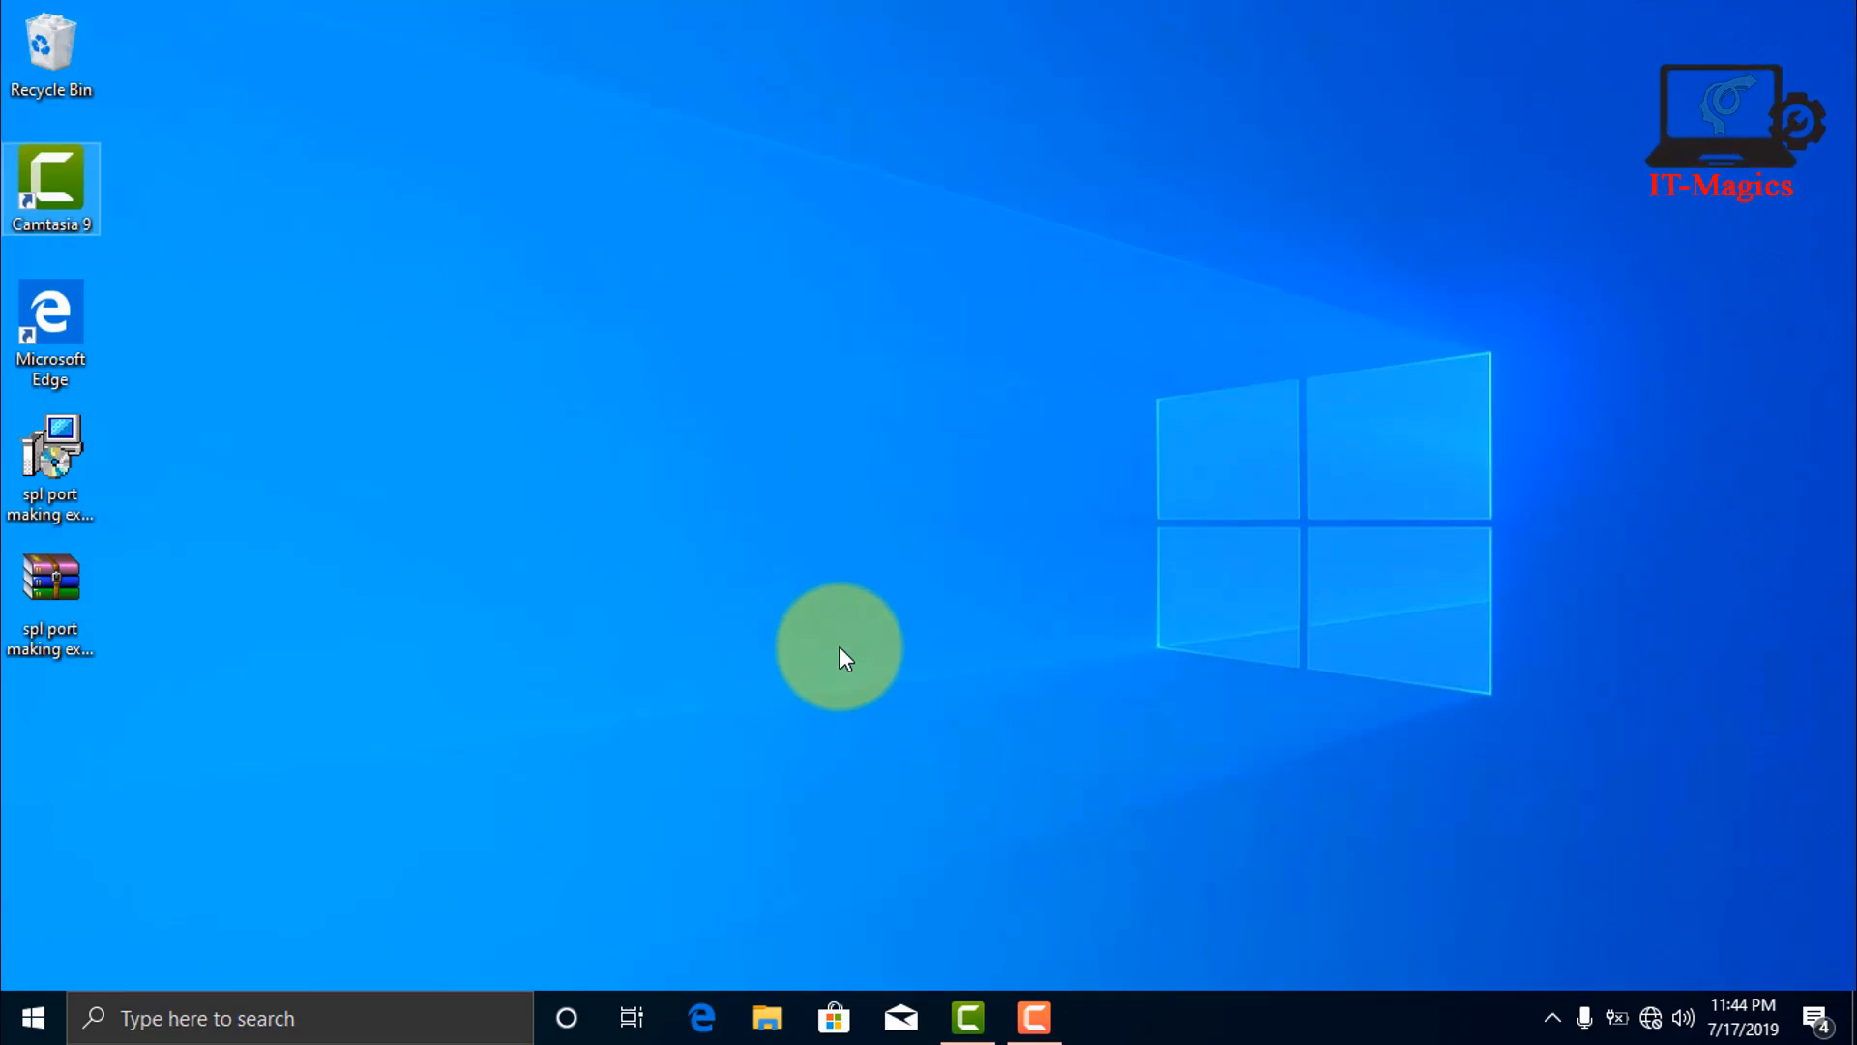